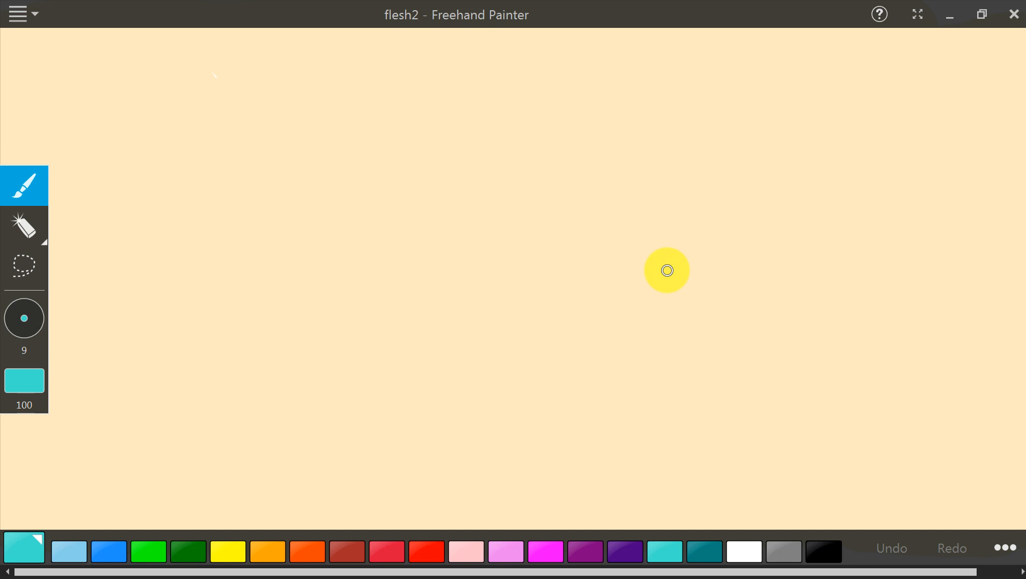
- Switch to black, then start a red starburst at the end of the short line
click(822, 552)
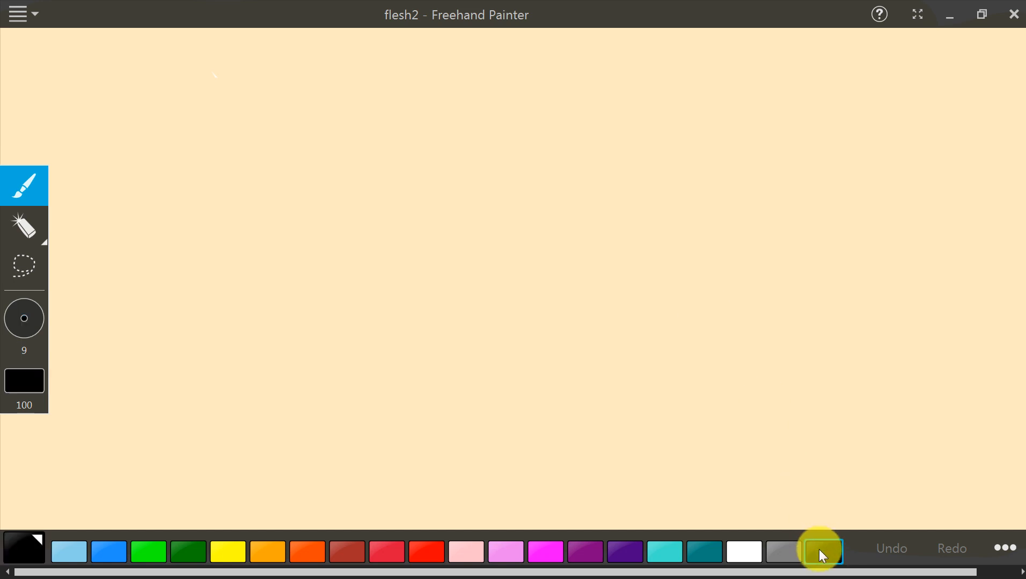
click(820, 552)
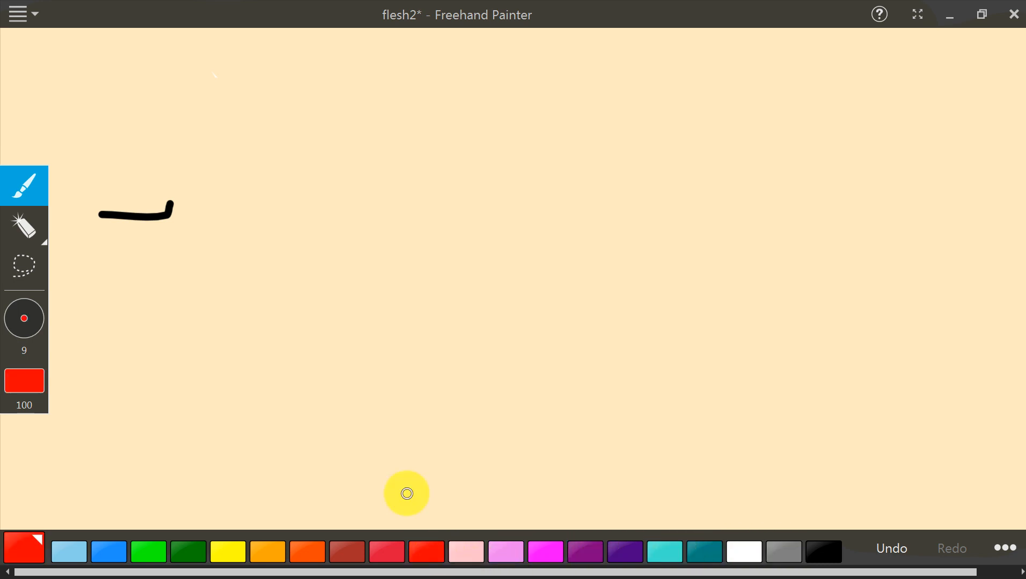
drag(406, 494, 187, 209)
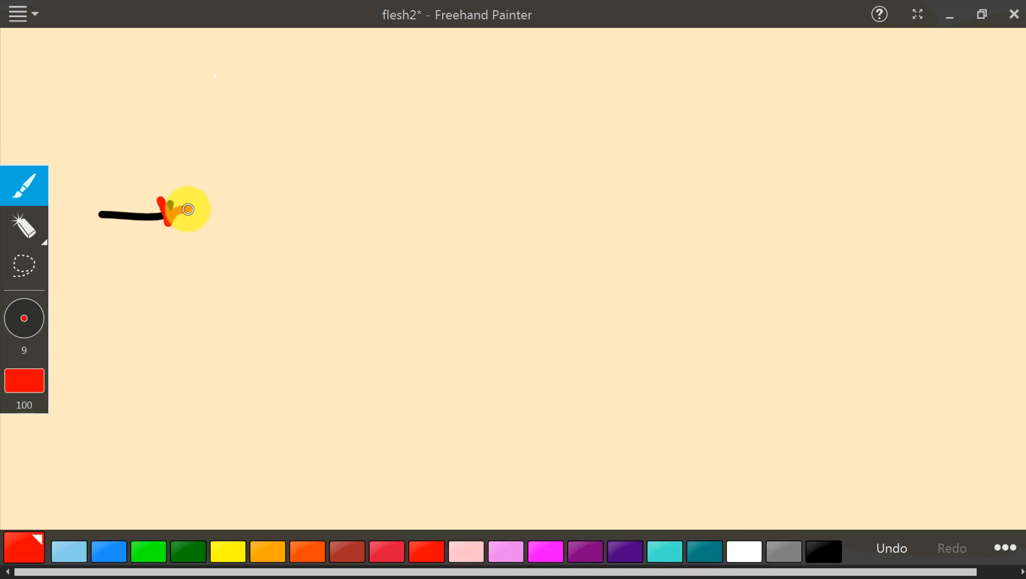
drag(188, 208, 158, 230)
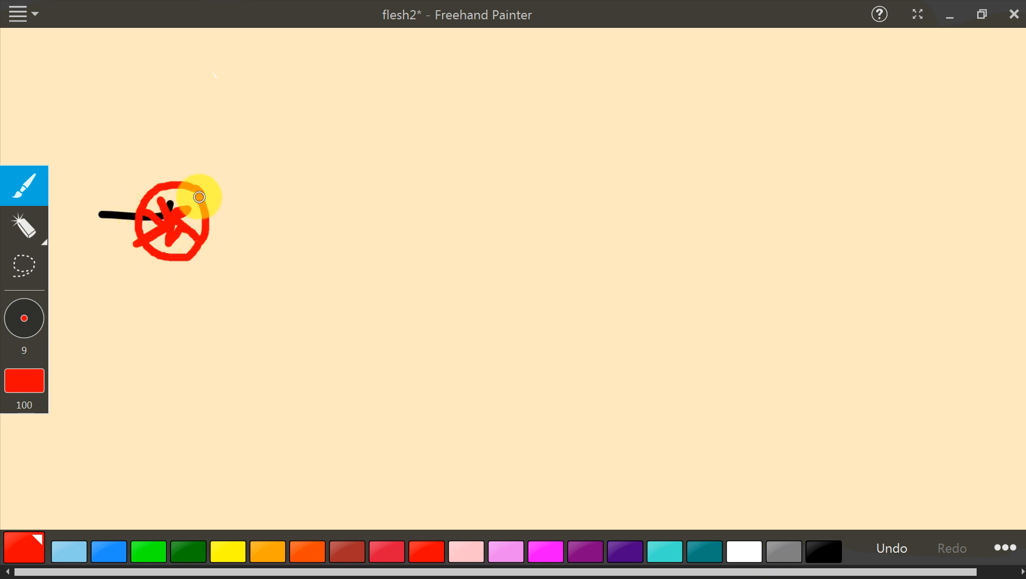
- Draw three concentric red rings spiralling outward around the starburst
drag(199, 197, 234, 211)
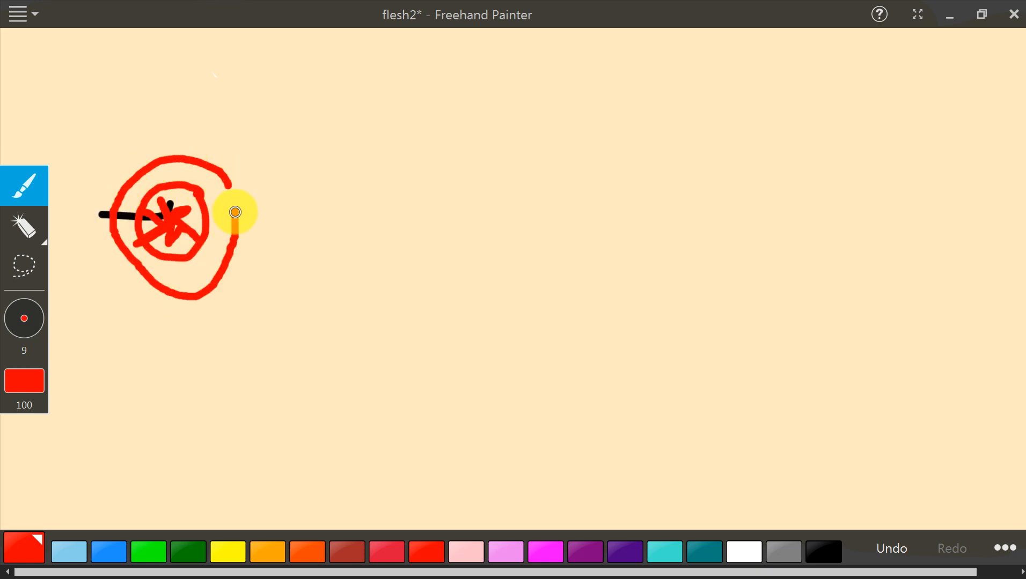
drag(234, 211, 157, 336)
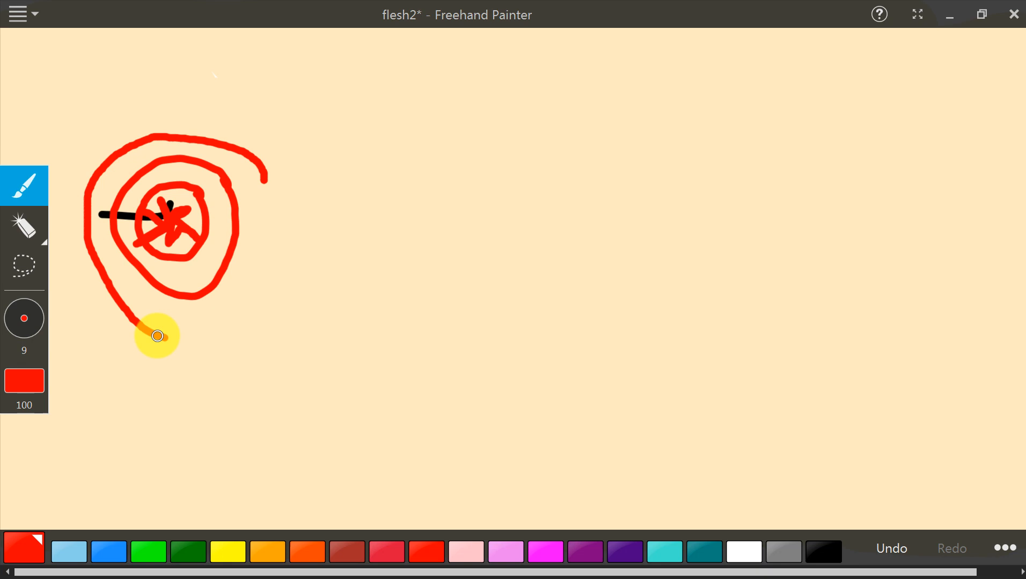
drag(156, 336, 74, 161)
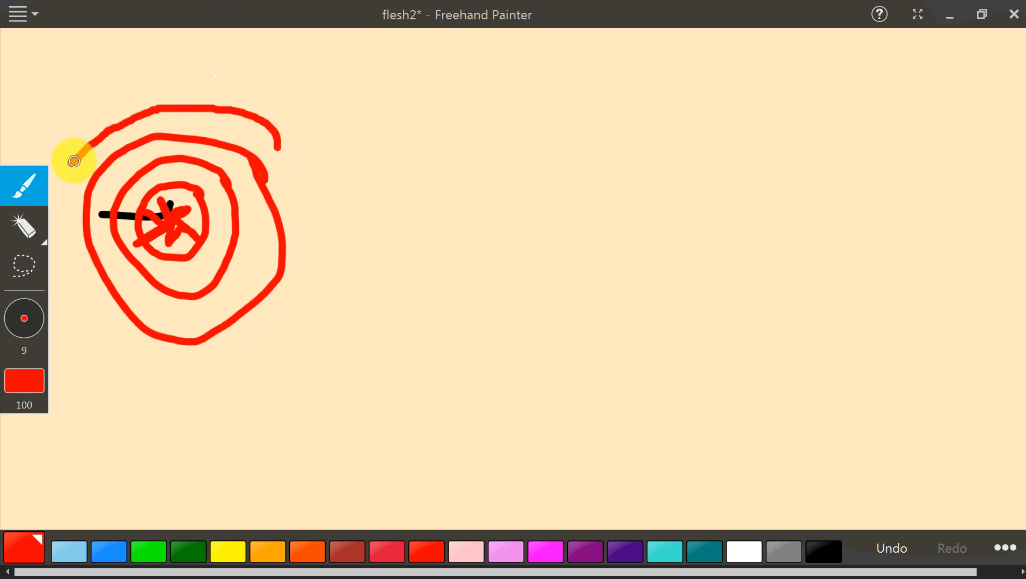
drag(74, 161, 290, 153)
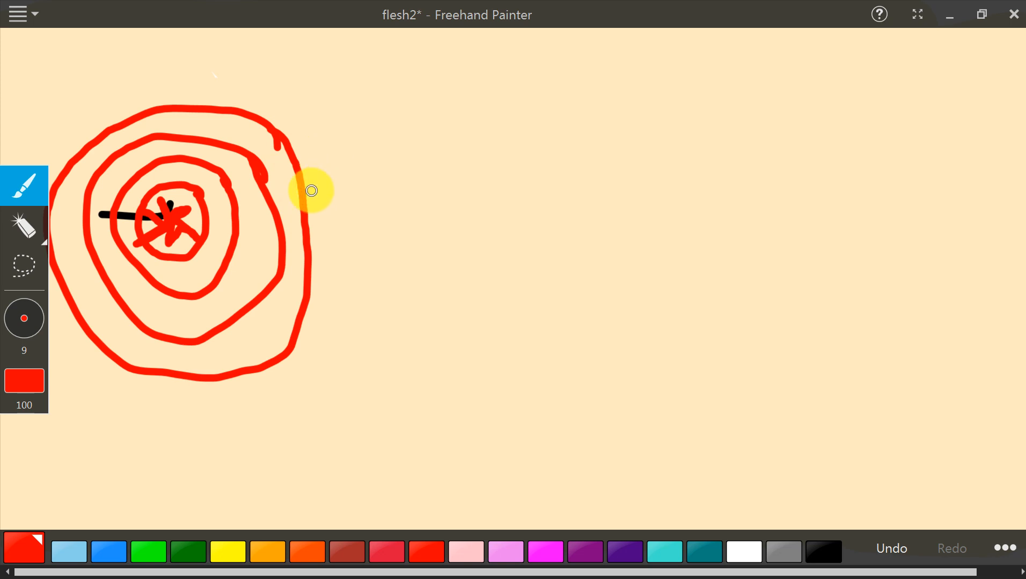
mouse_move(311, 217)
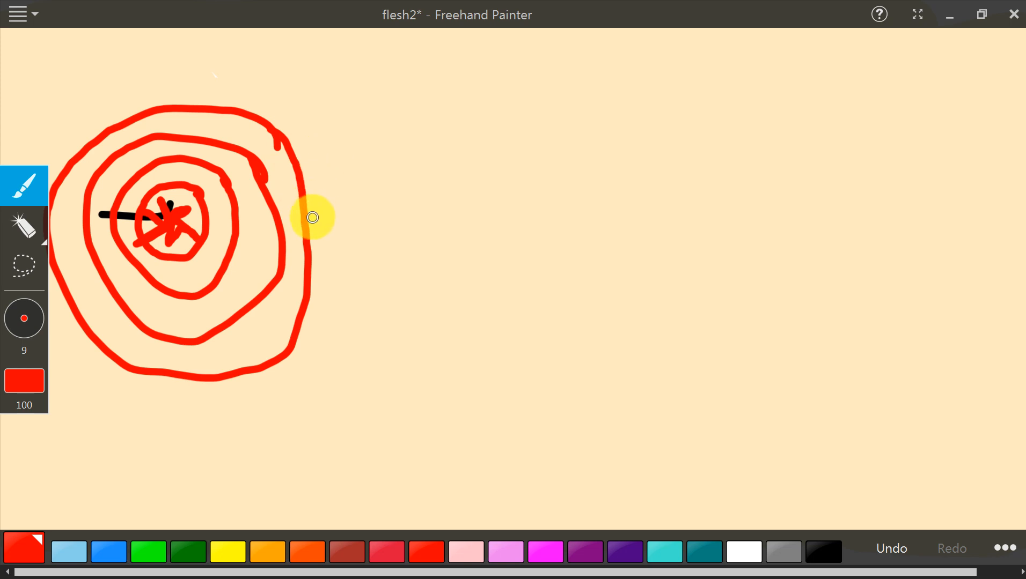
mouse_move(363, 238)
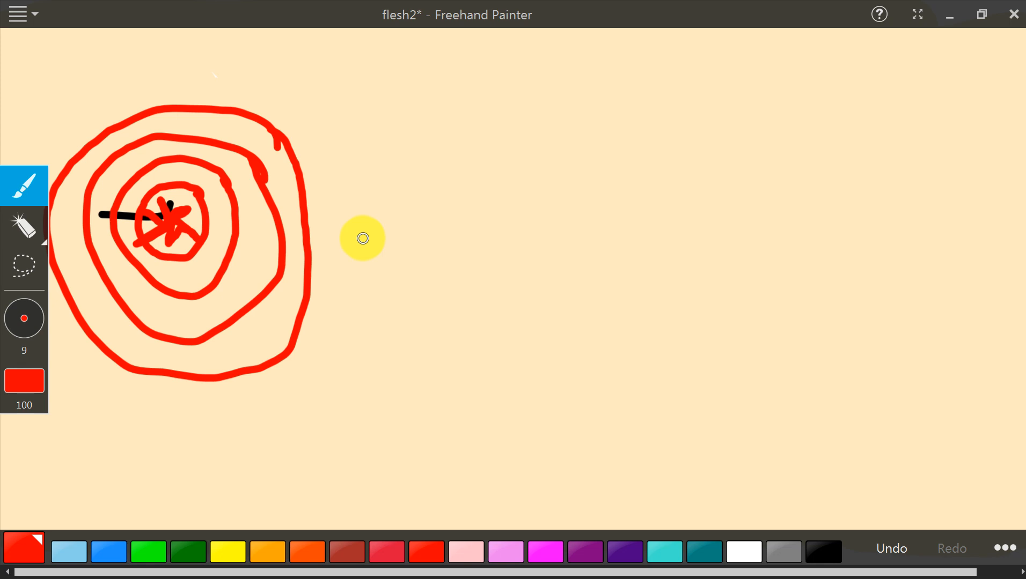
- Write the red formula I ~ 1/r² and switch the ink to dark green
drag(363, 238, 383, 105)
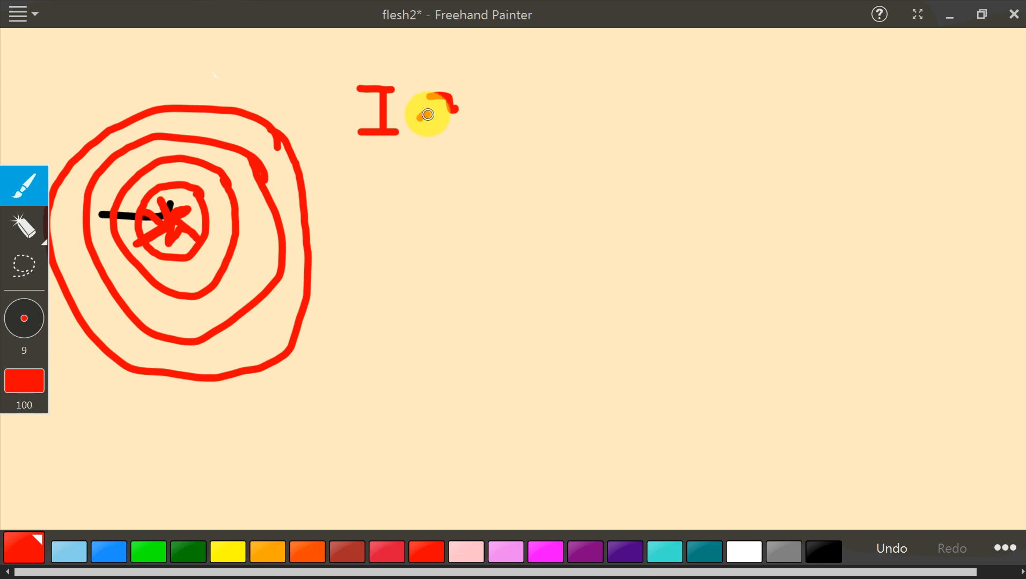
drag(425, 115, 533, 85)
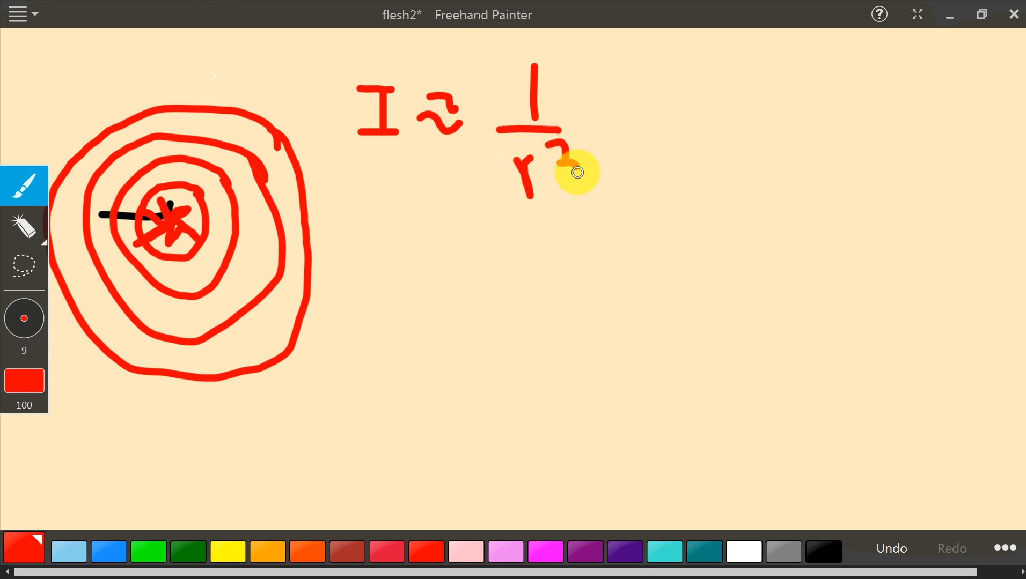
click(148, 551)
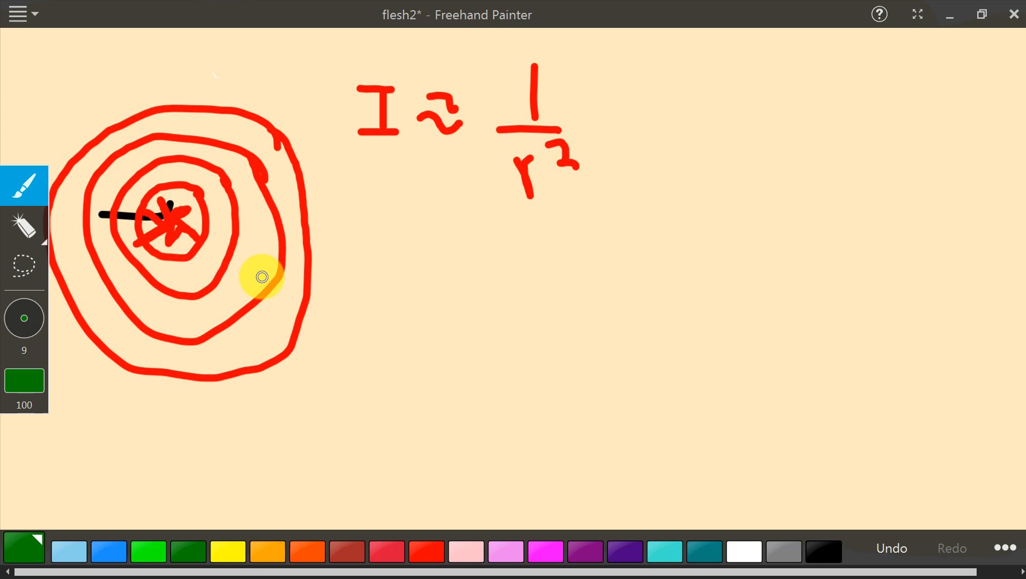
- Draw green arrows from the starburst centre down and to the right toward A and B
drag(262, 277, 178, 228)
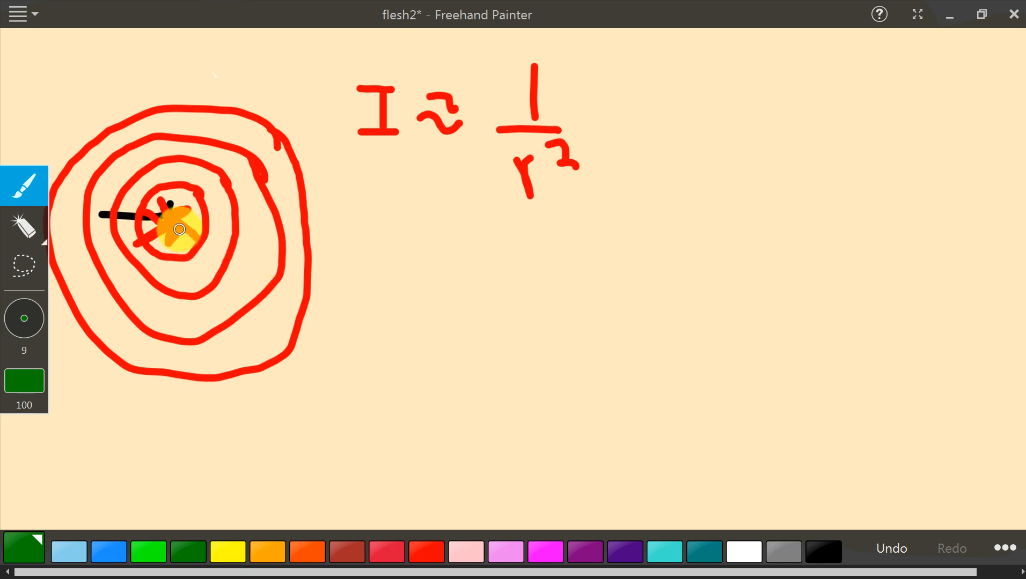
drag(173, 215, 196, 288)
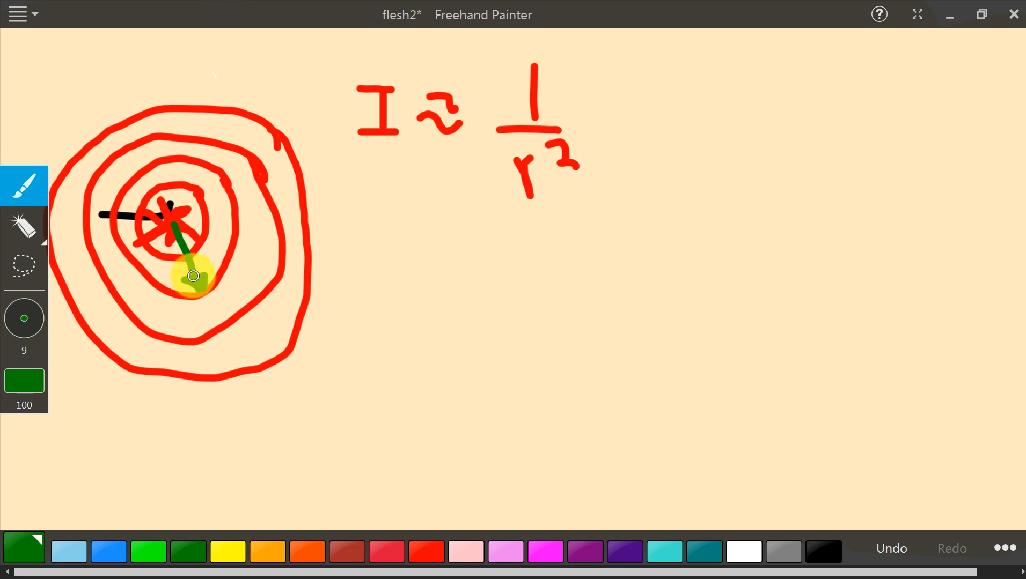
drag(194, 276, 222, 226)
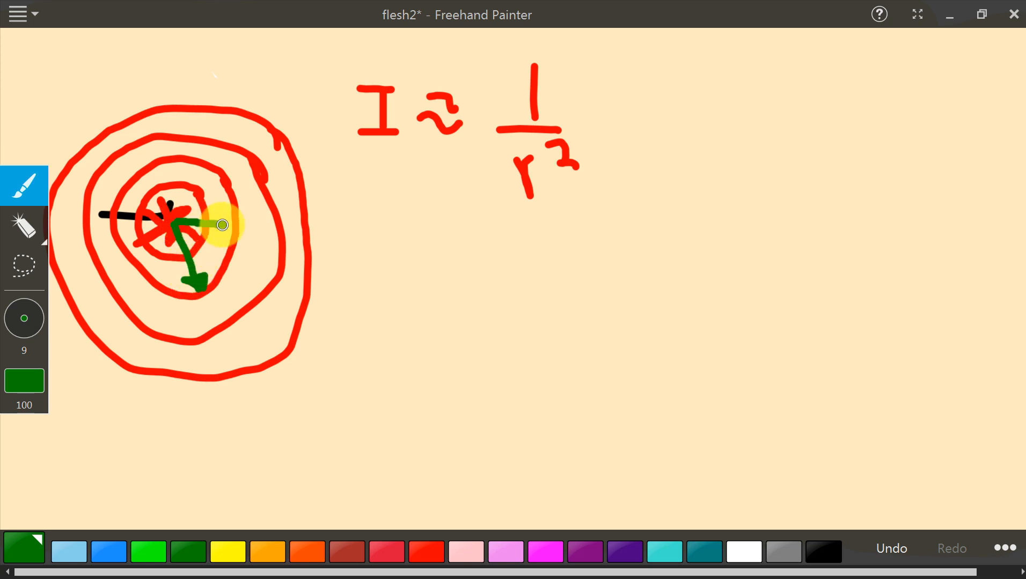
drag(221, 225, 295, 231)
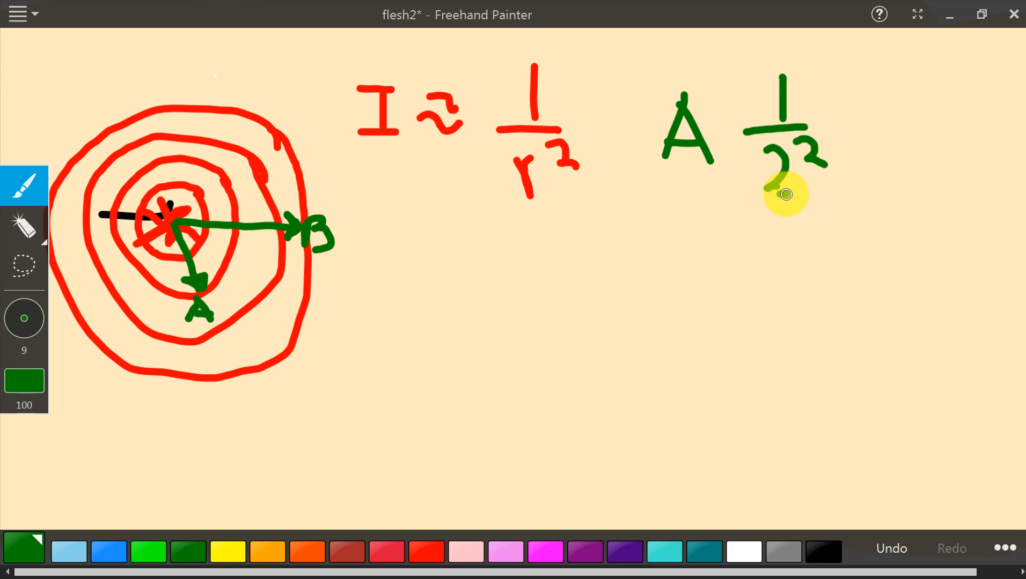
- Finish A's 1/2² = 1/4 and write B's 1/4² = 1/16 below it in green
drag(785, 184, 689, 268)
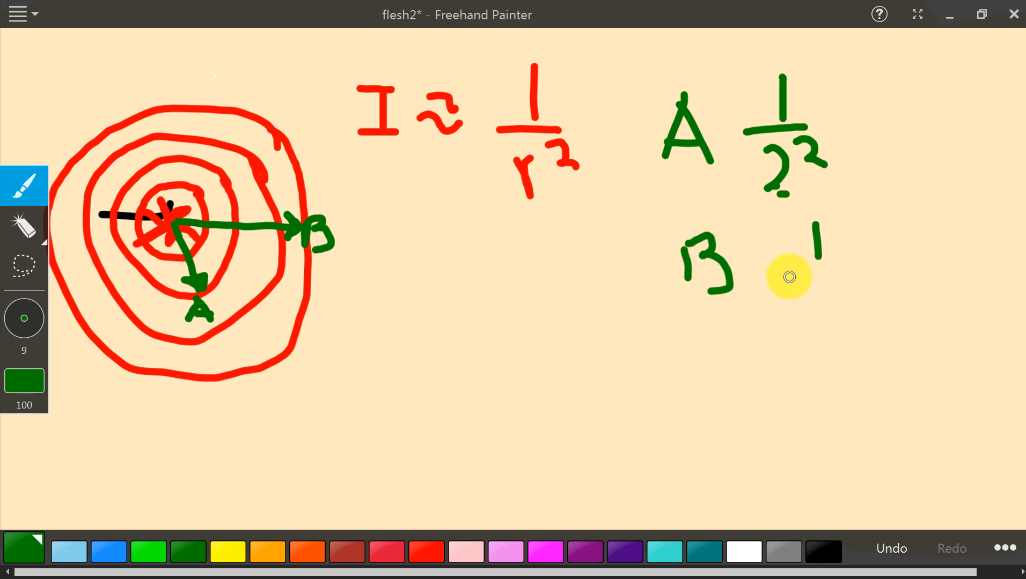
drag(789, 277, 828, 339)
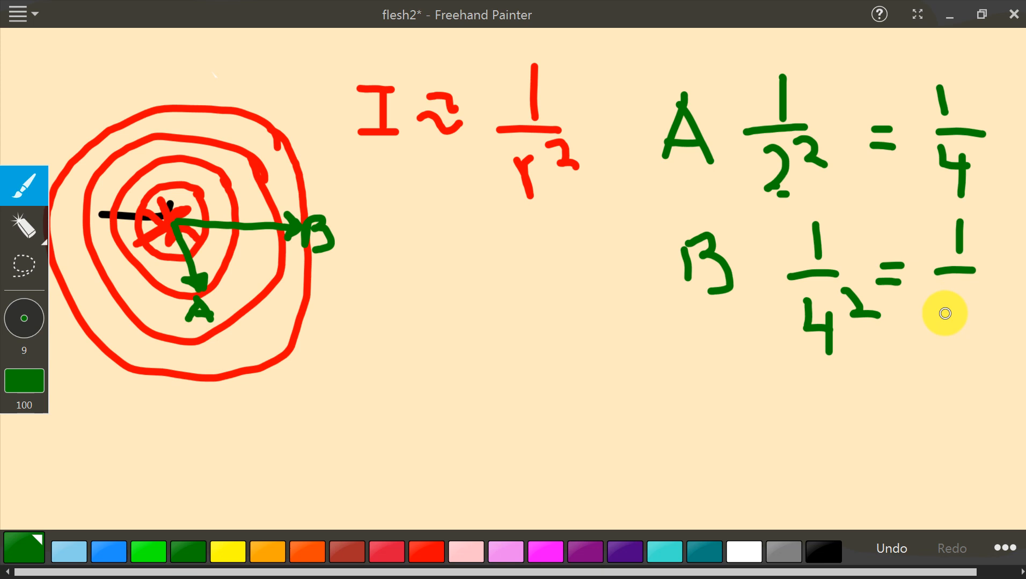
drag(944, 313, 970, 329)
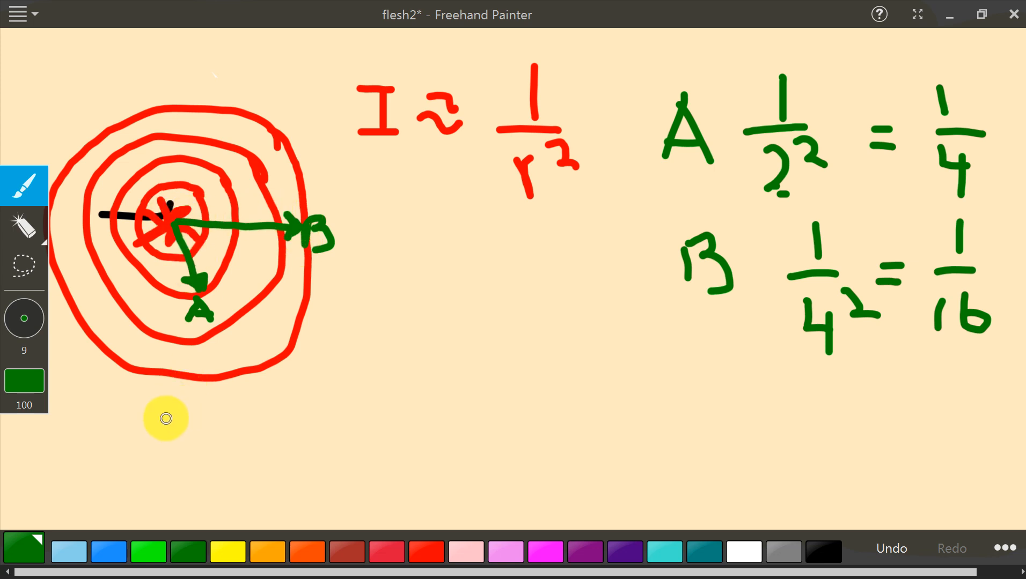
mouse_move(131, 402)
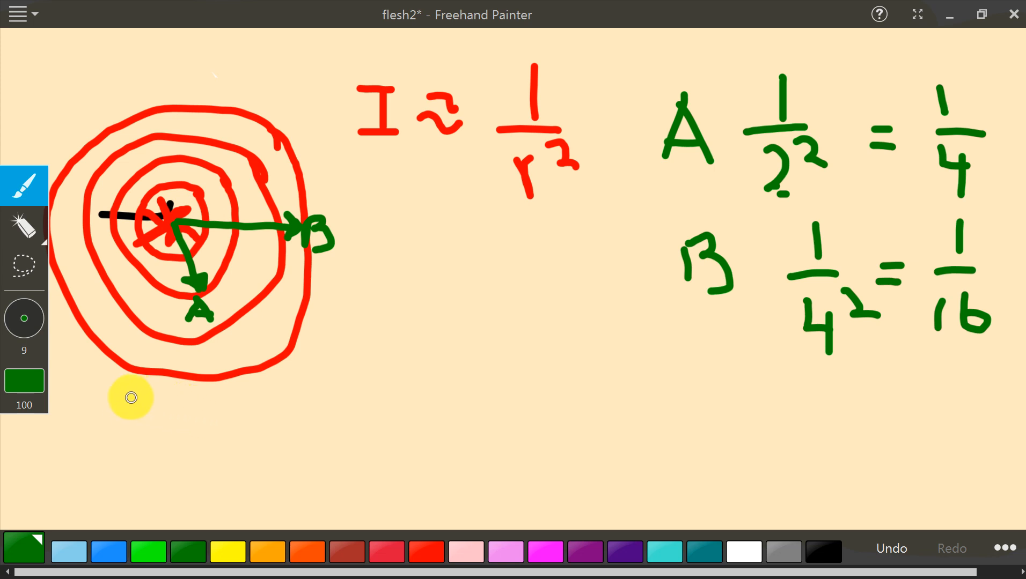
mouse_move(120, 393)
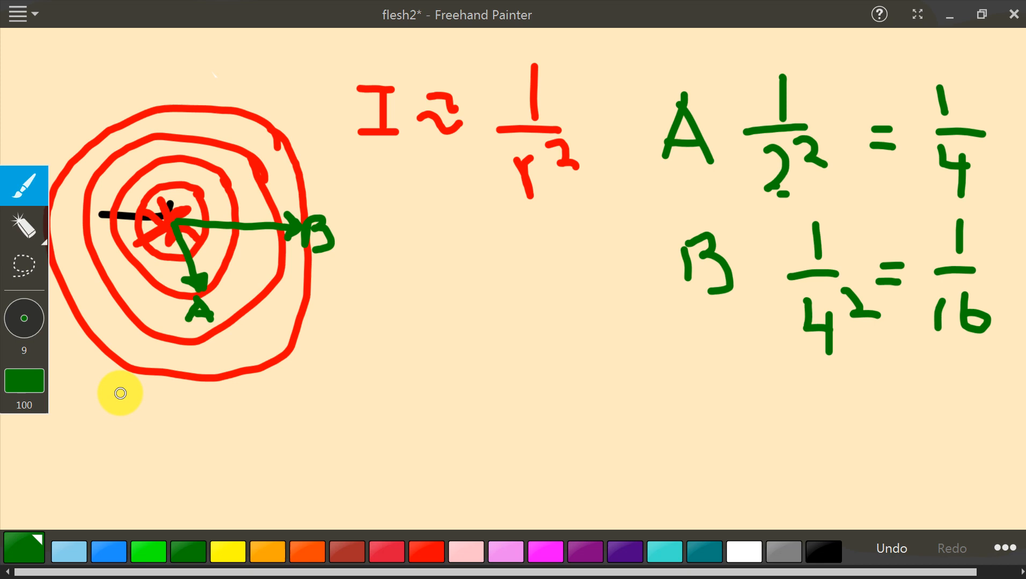
mouse_move(112, 414)
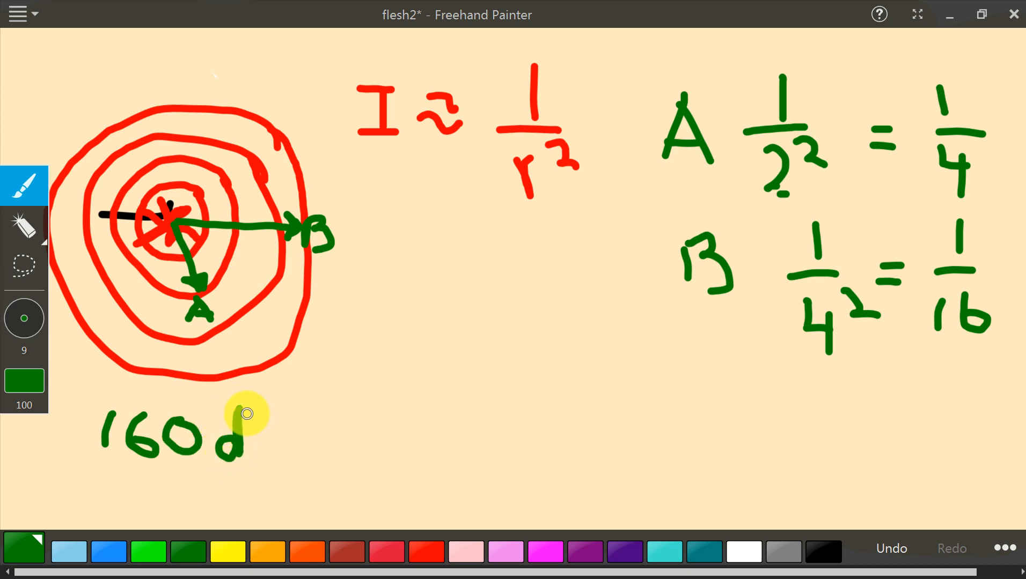
- Finish writing the green 160 db label below the rings
drag(245, 415, 245, 448)
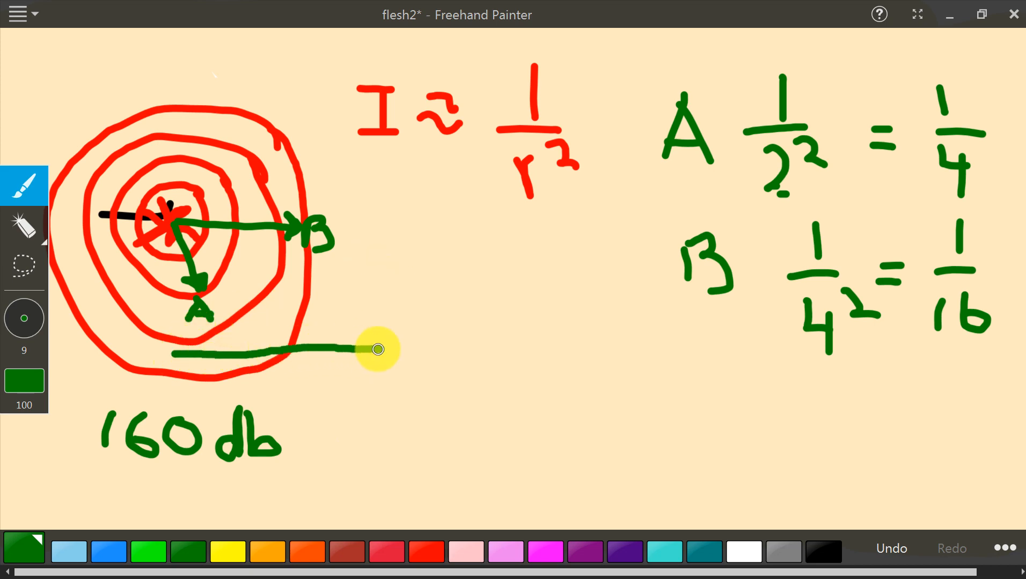
- Extend the green line into a double-headed arrow and label it 1500' underneath
drag(376, 349, 602, 350)
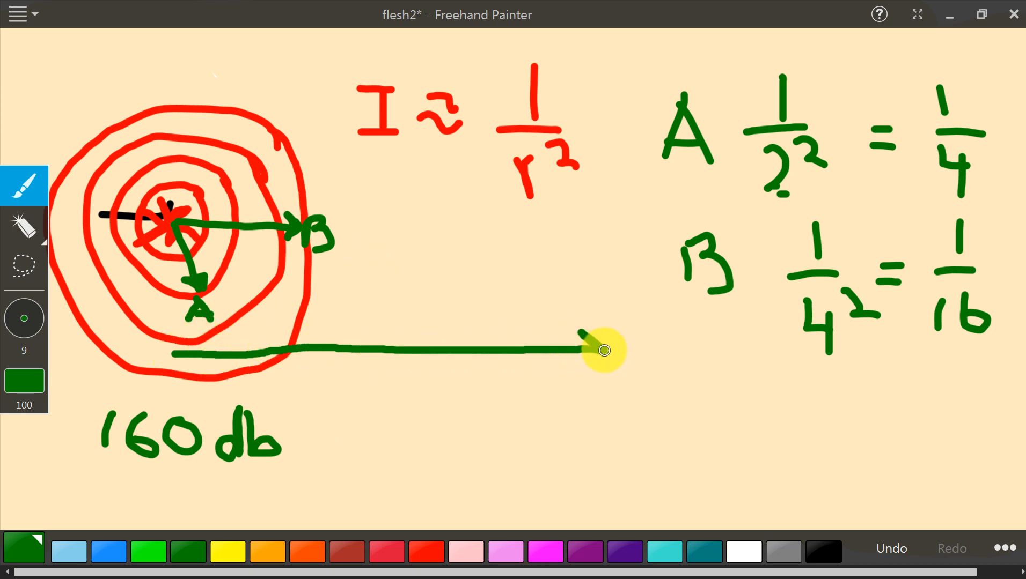
drag(602, 351, 174, 358)
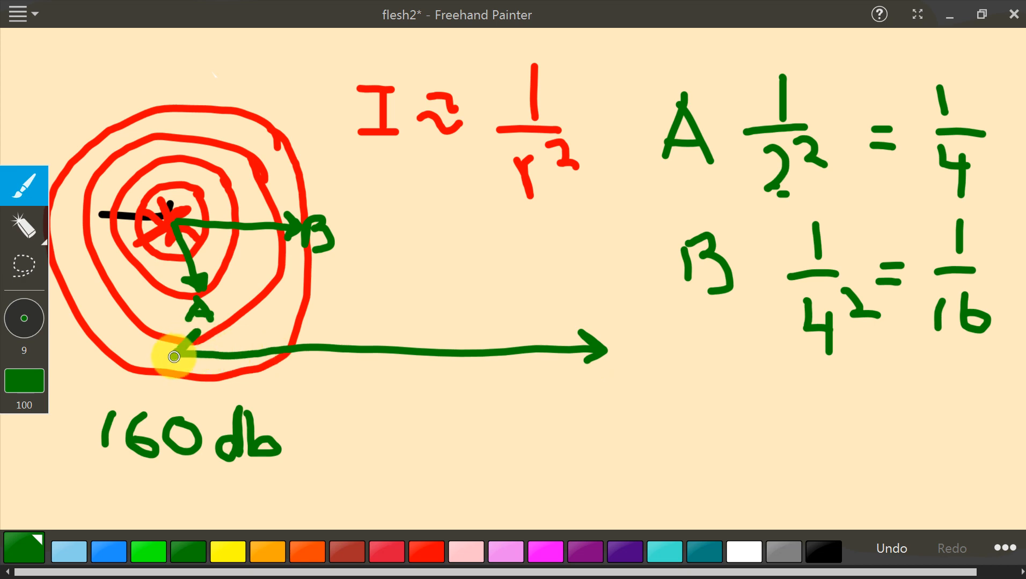
drag(196, 352, 177, 365)
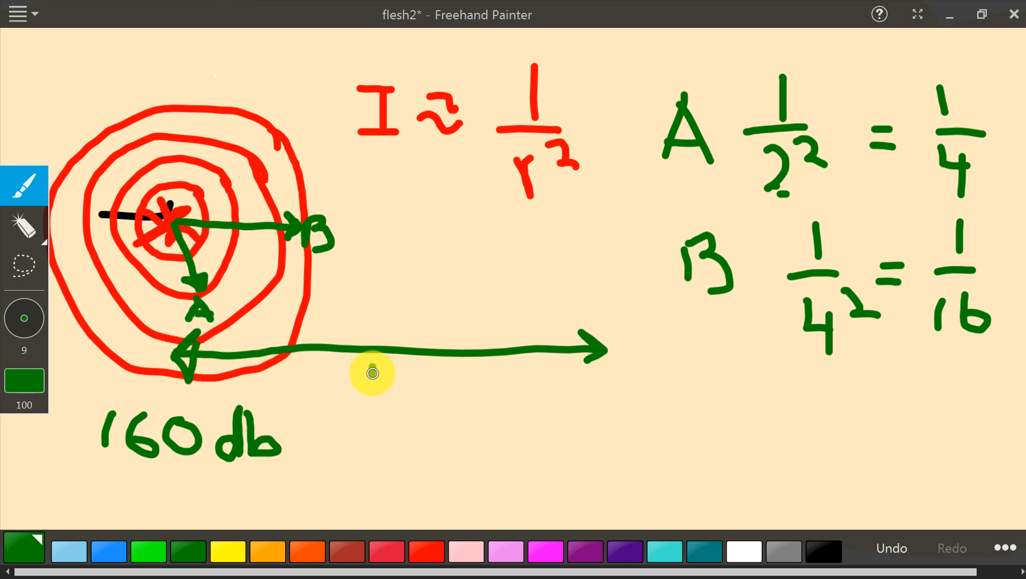
drag(373, 376, 402, 403)
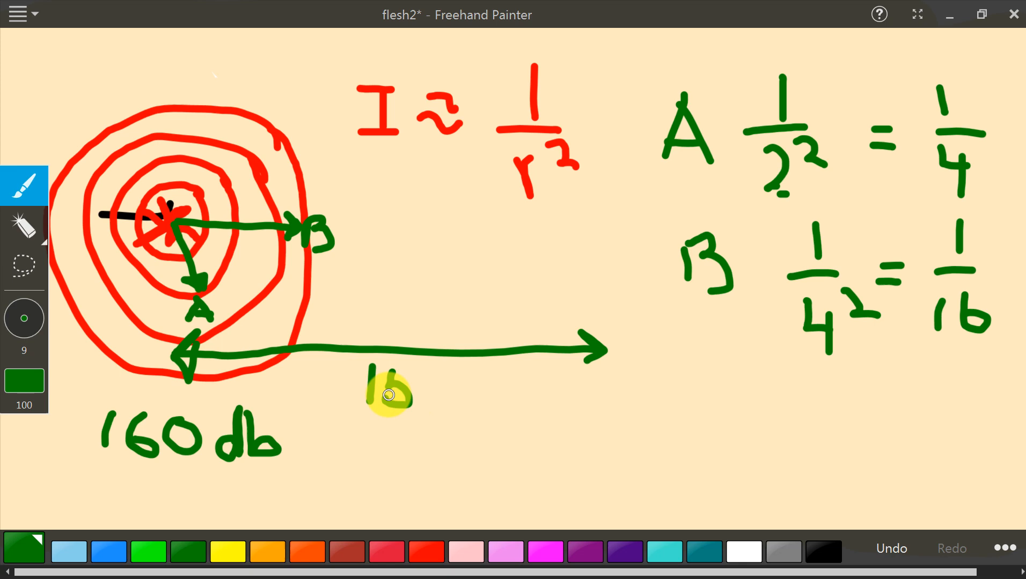
drag(374, 386, 452, 390)
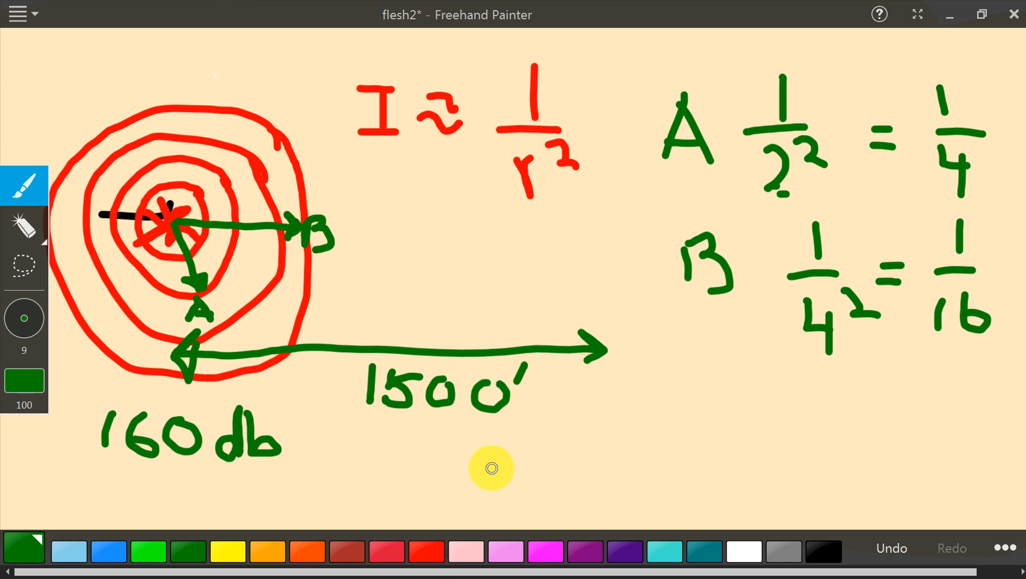
- Switch to teal and write 90 db with 36 db stacked below it
click(703, 552)
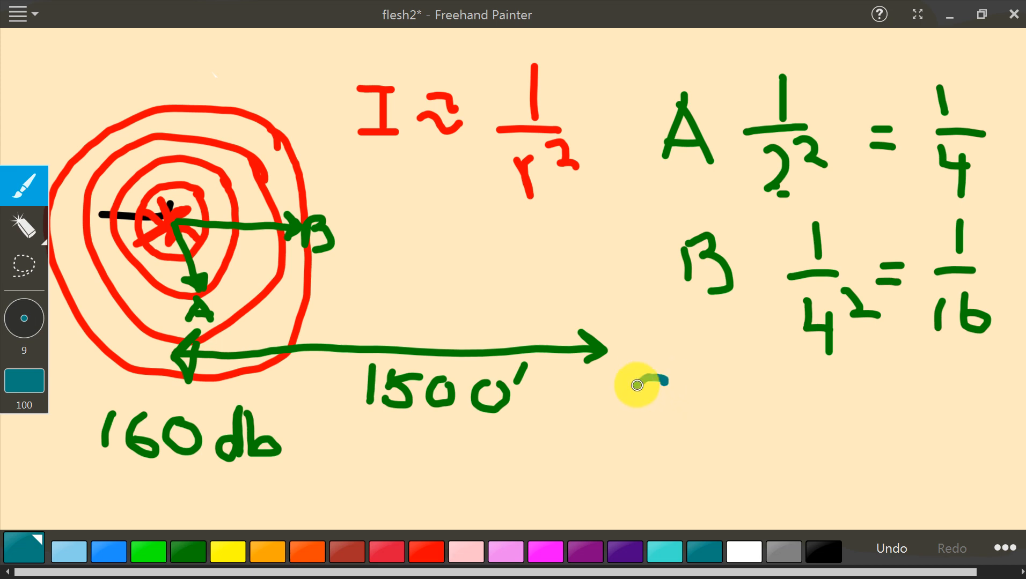
drag(654, 379, 674, 412)
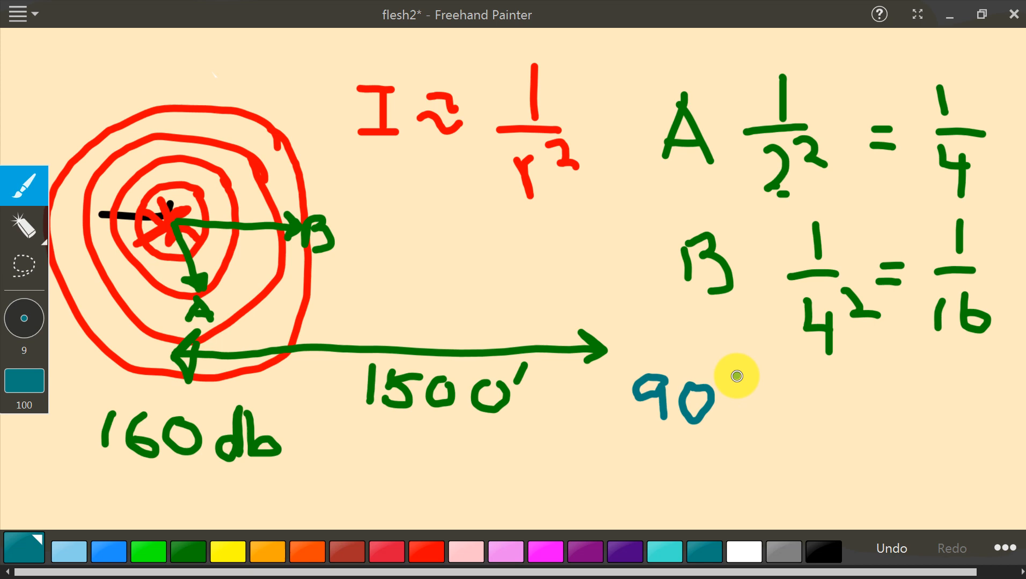
drag(739, 379, 746, 419)
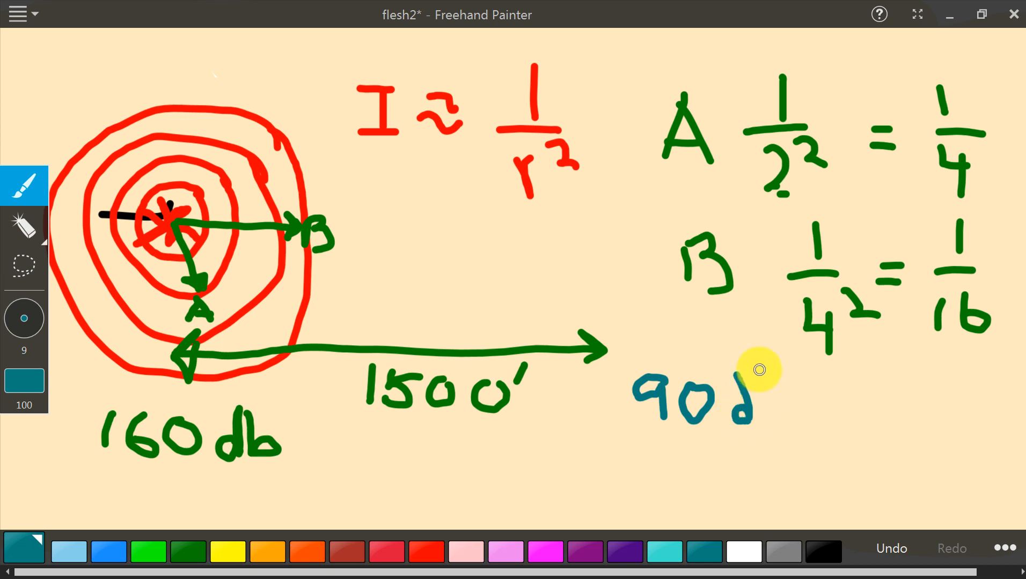
drag(752, 373, 768, 416)
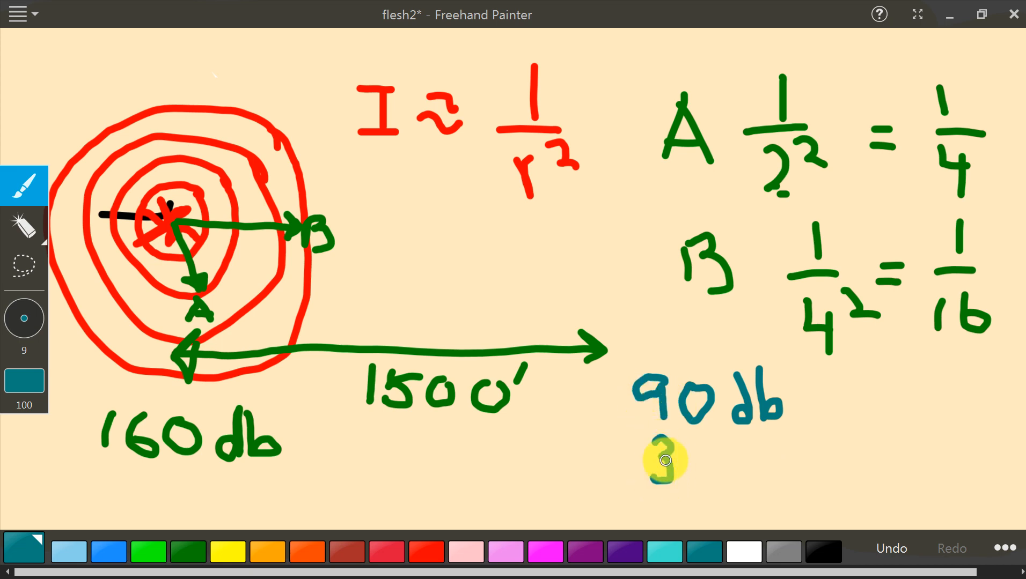
drag(655, 458, 752, 484)
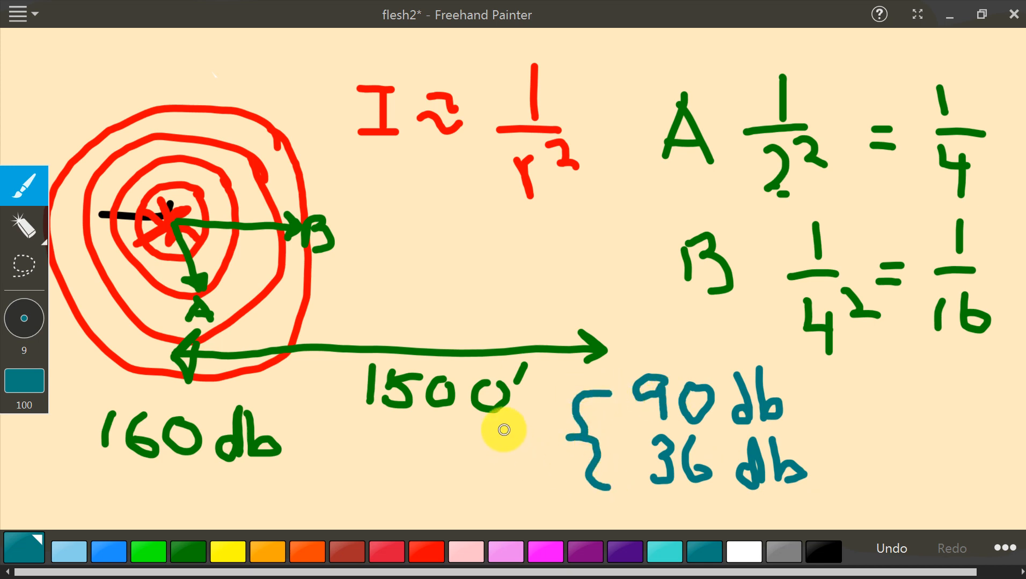
- Draw a brace grouping the two db values and label it 6db
drag(524, 432, 503, 464)
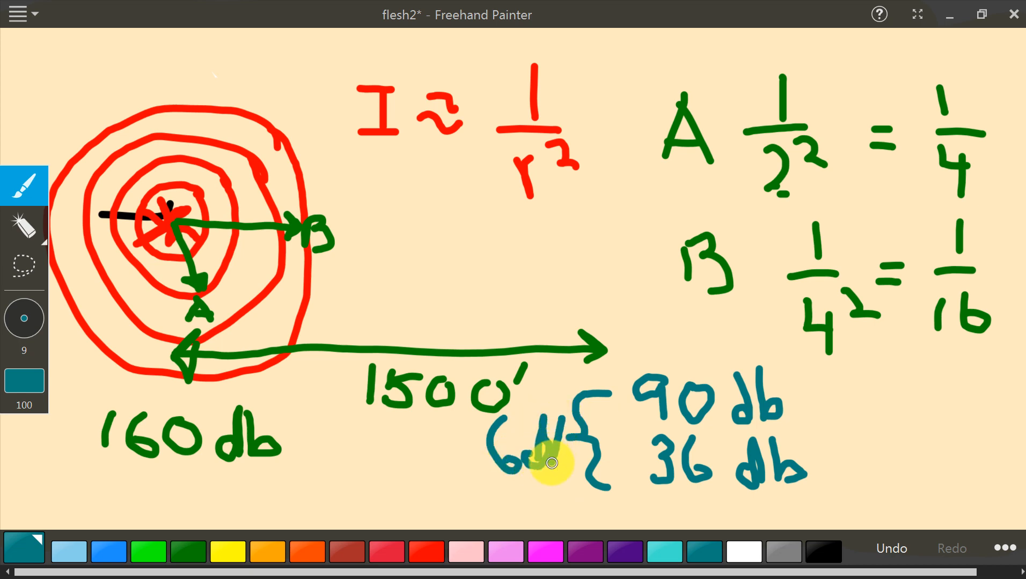
drag(552, 462, 591, 458)
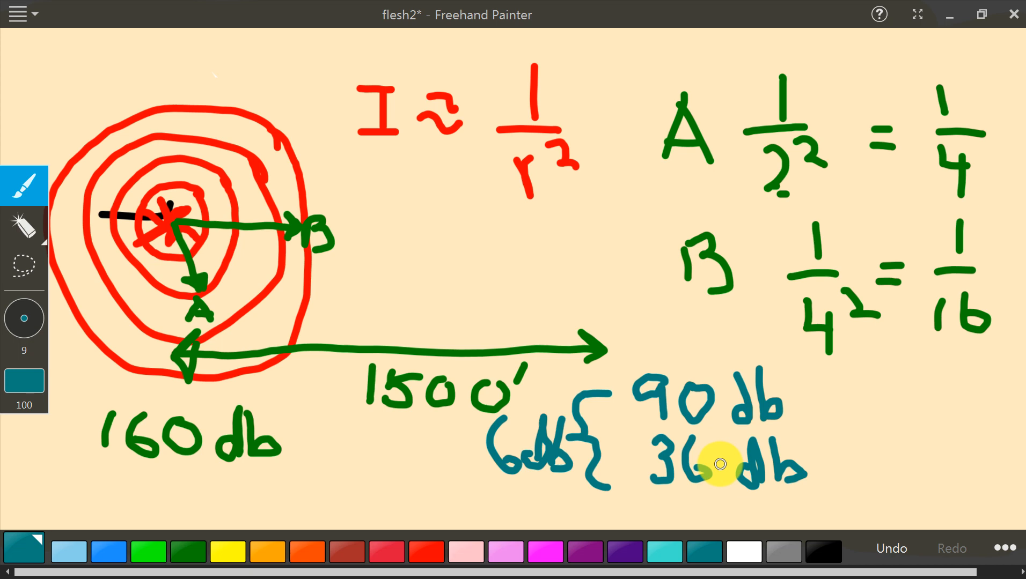
mouse_move(423, 254)
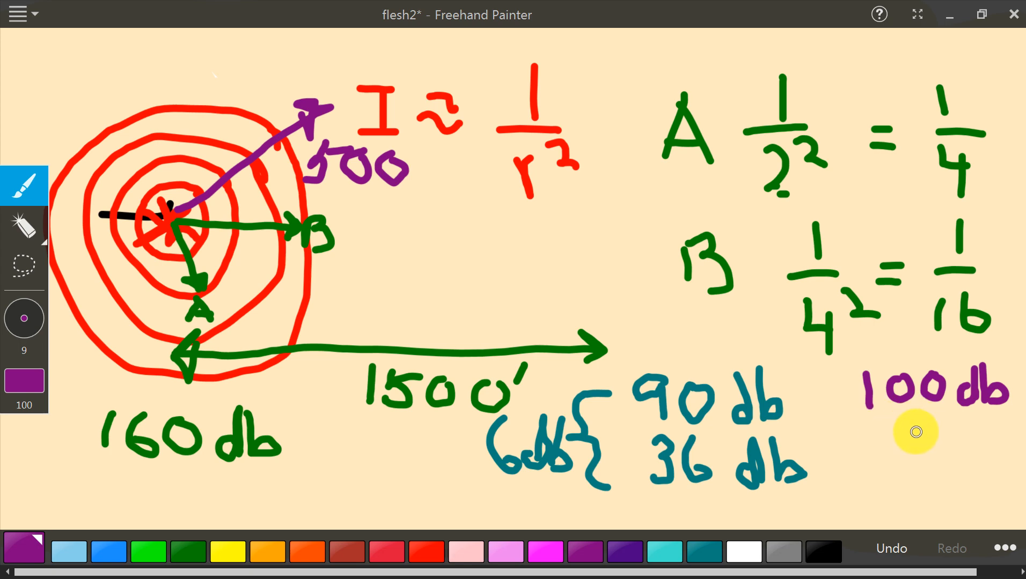
- Write 90 below the purple 100db for the subtraction
drag(929, 431, 917, 458)
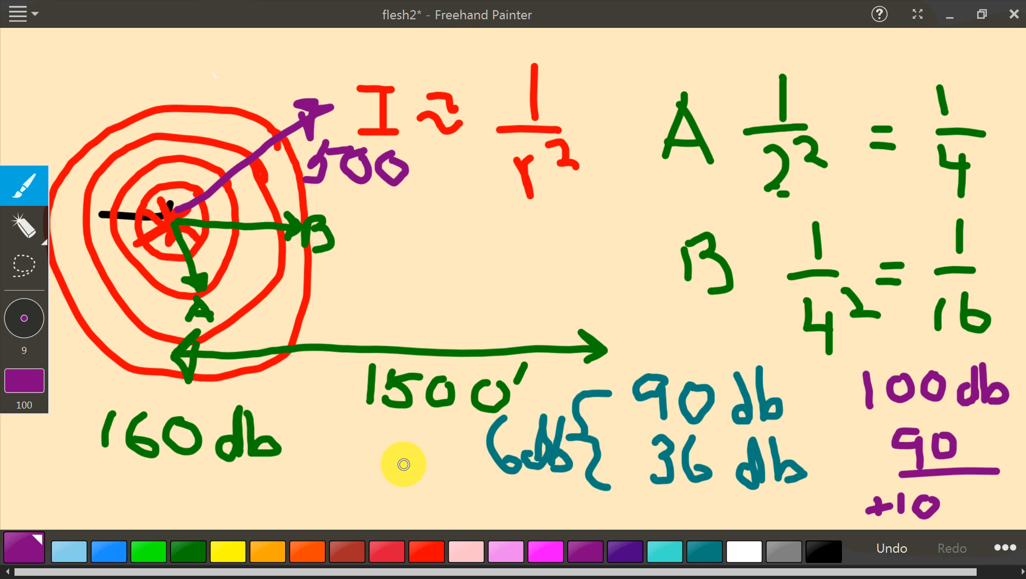
mouse_move(100, 262)
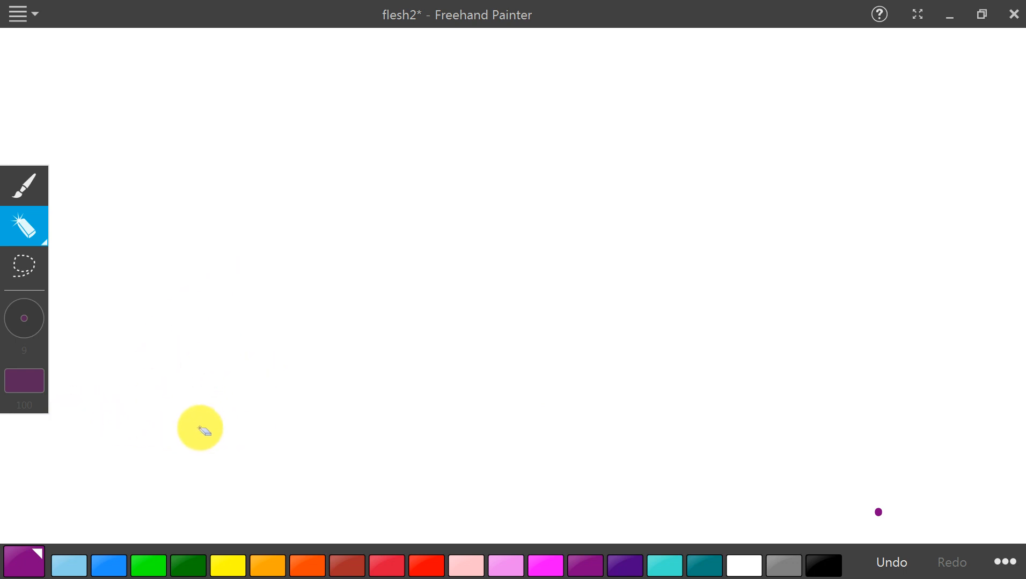
mouse_move(320, 120)
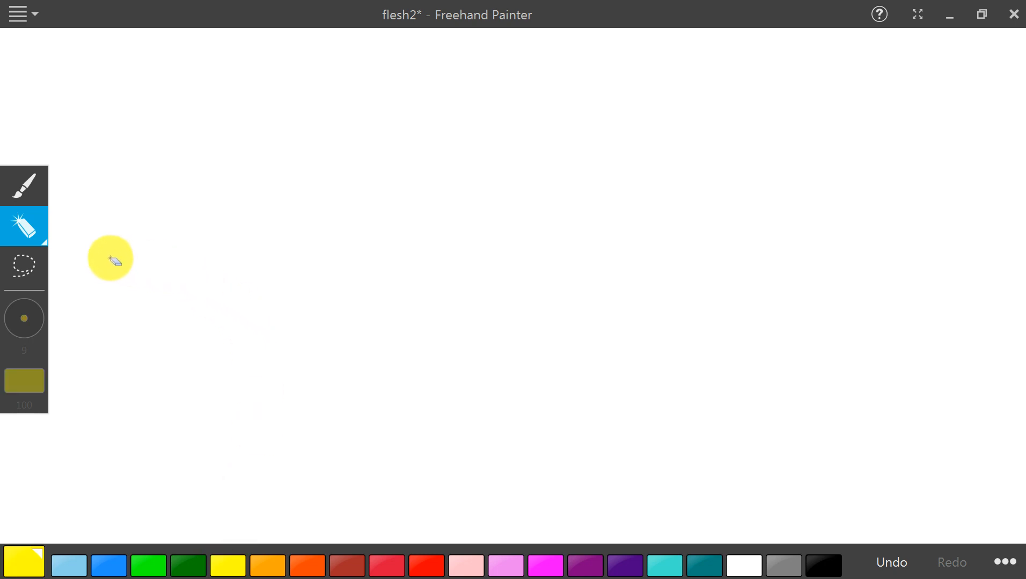
- Draw a long yellow horizontal line with a bullet shape near its middle
click(24, 191)
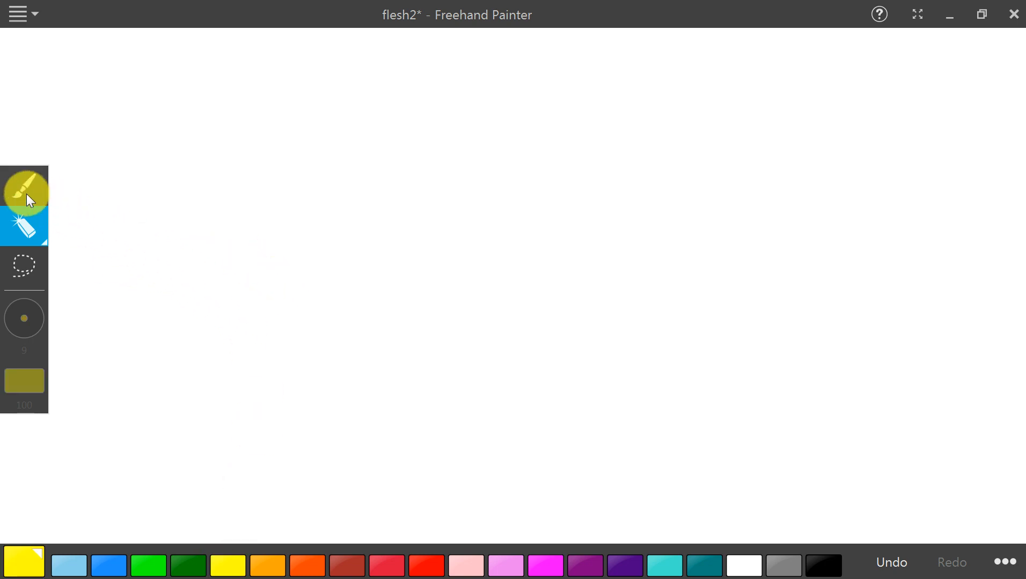
drag(149, 275, 776, 297)
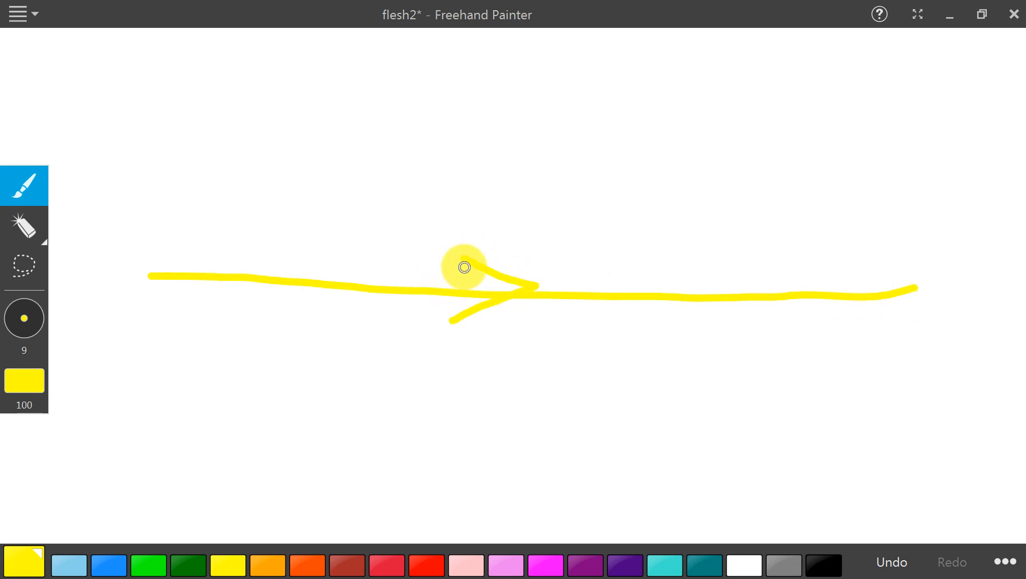
drag(464, 268, 452, 314)
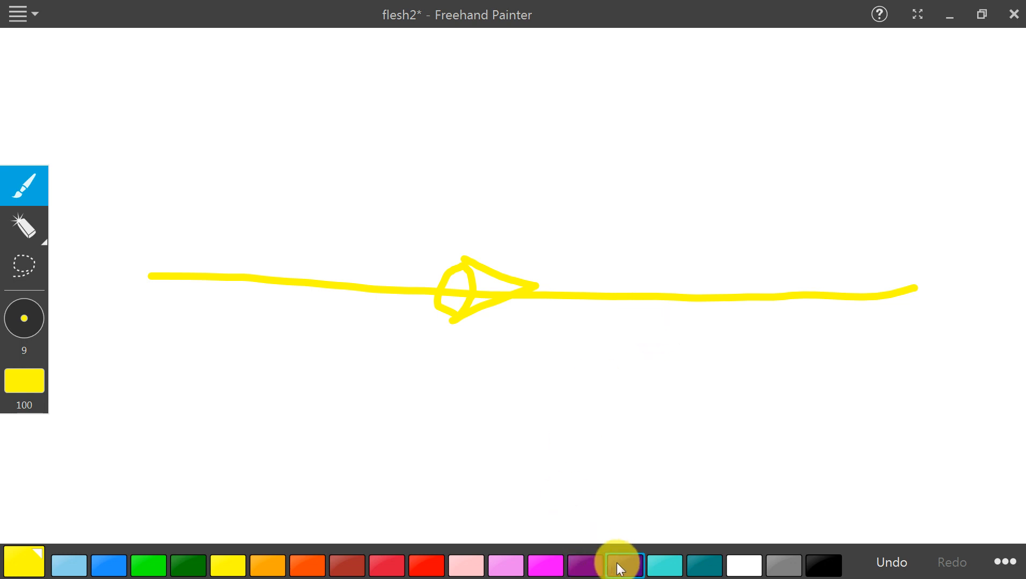
- Switch the ink to dark purple for the tick marks
click(620, 564)
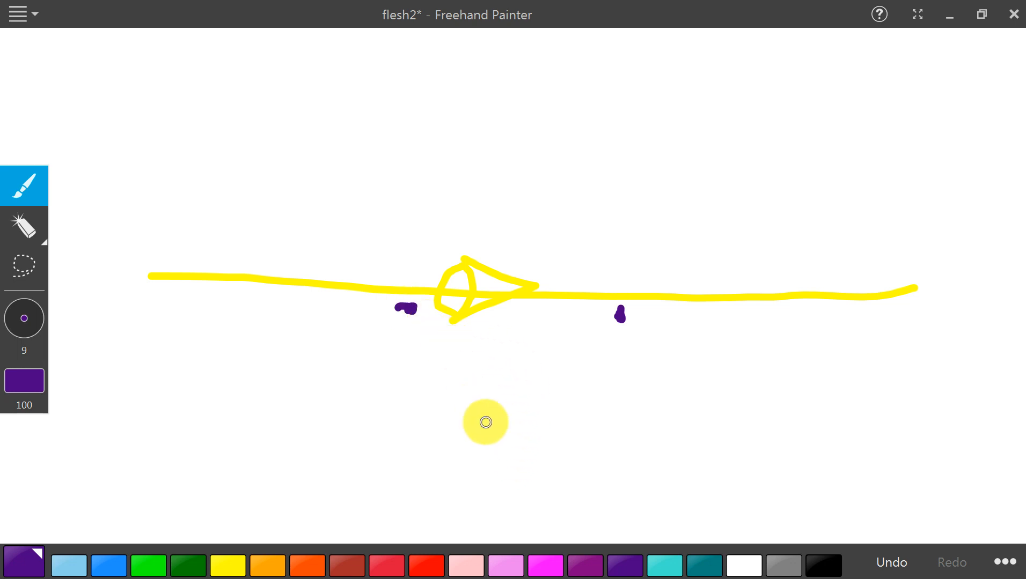
mouse_move(710, 363)
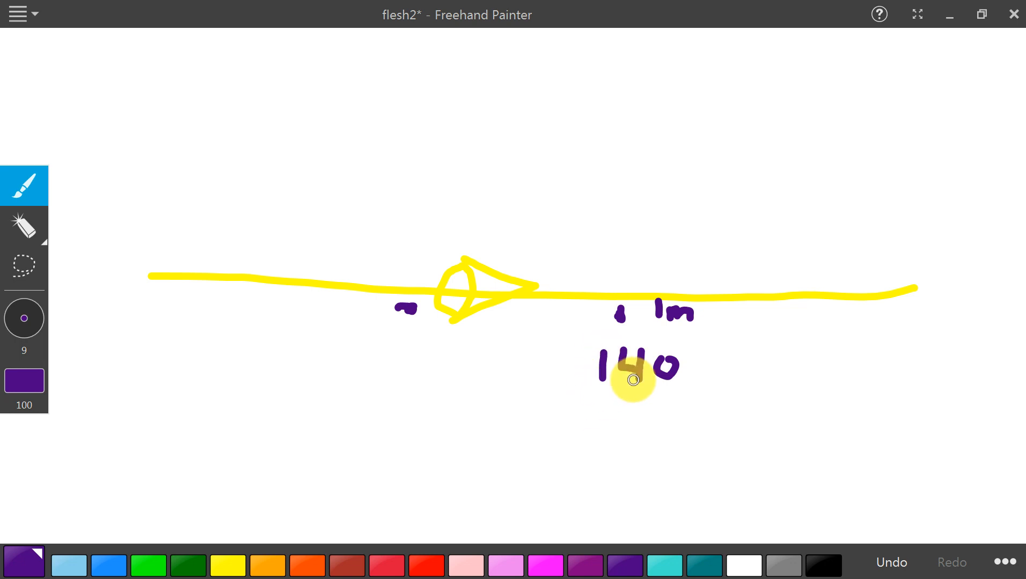
mouse_move(497, 352)
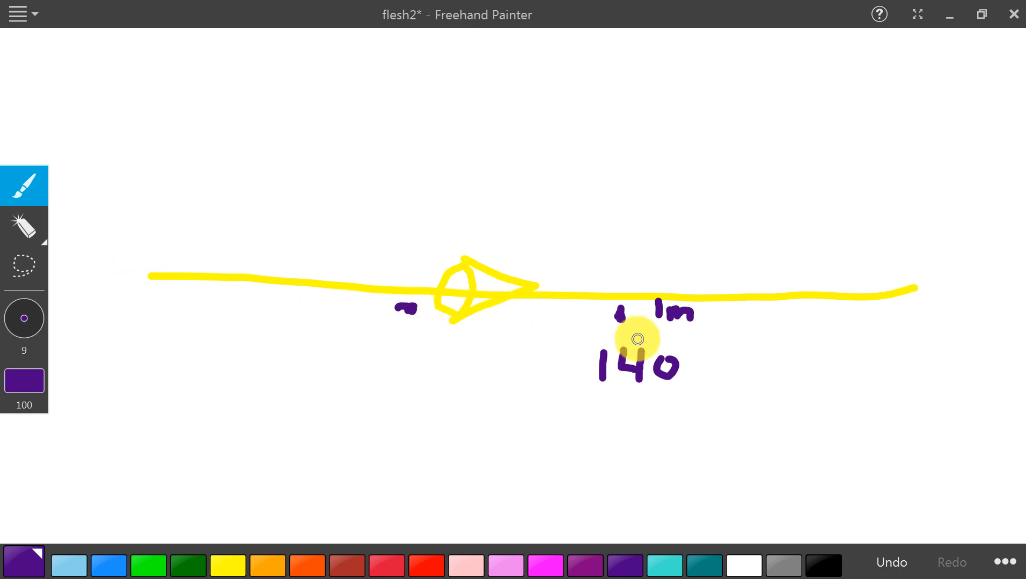
mouse_move(596, 421)
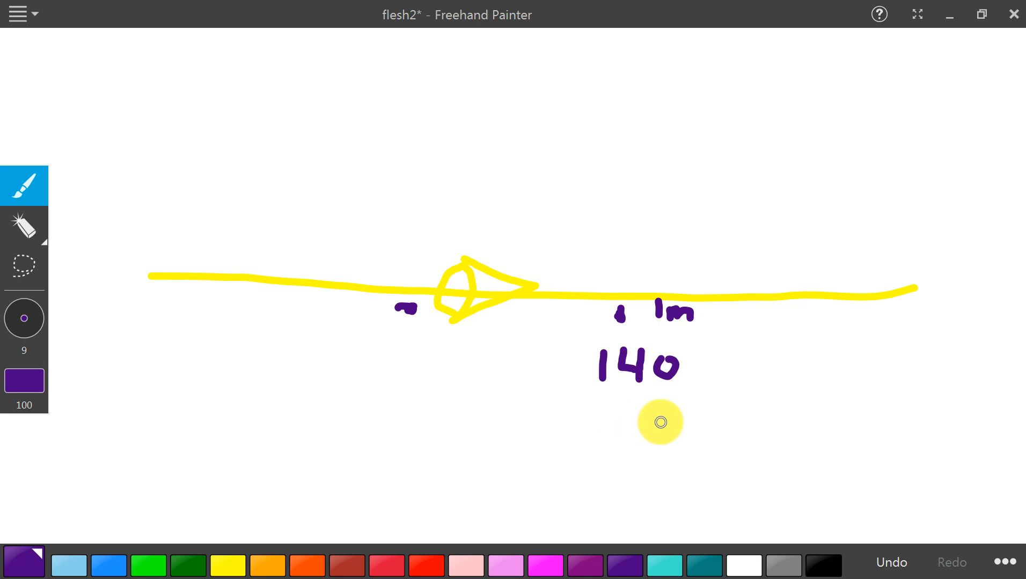
mouse_move(651, 407)
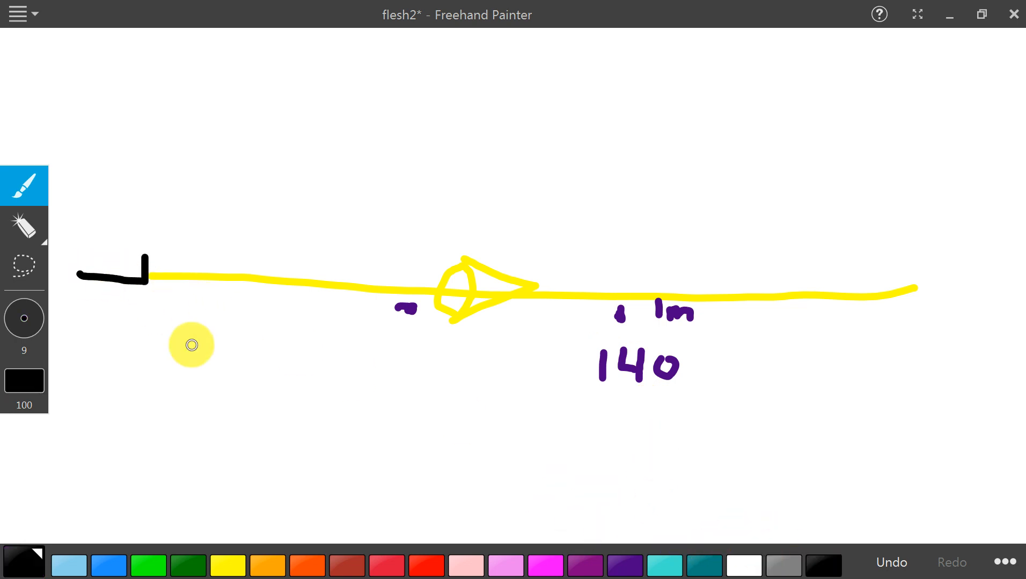
click(426, 563)
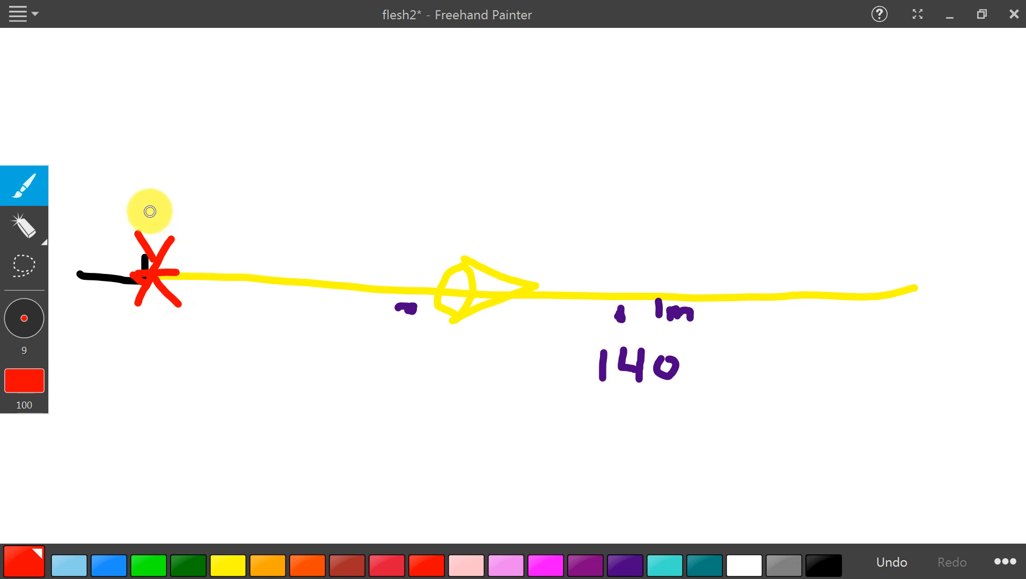
drag(131, 196, 157, 356)
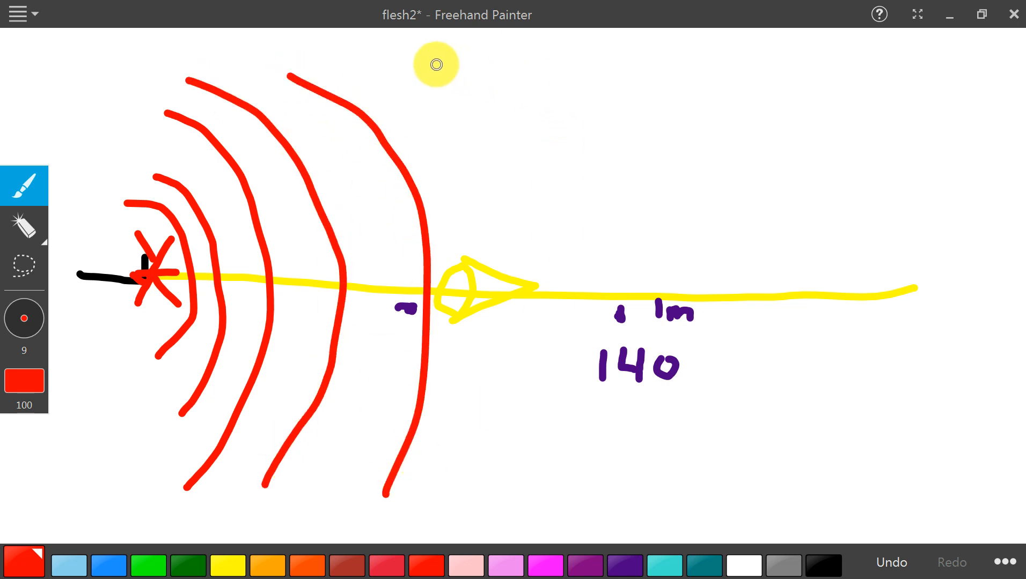
drag(434, 63, 657, 478)
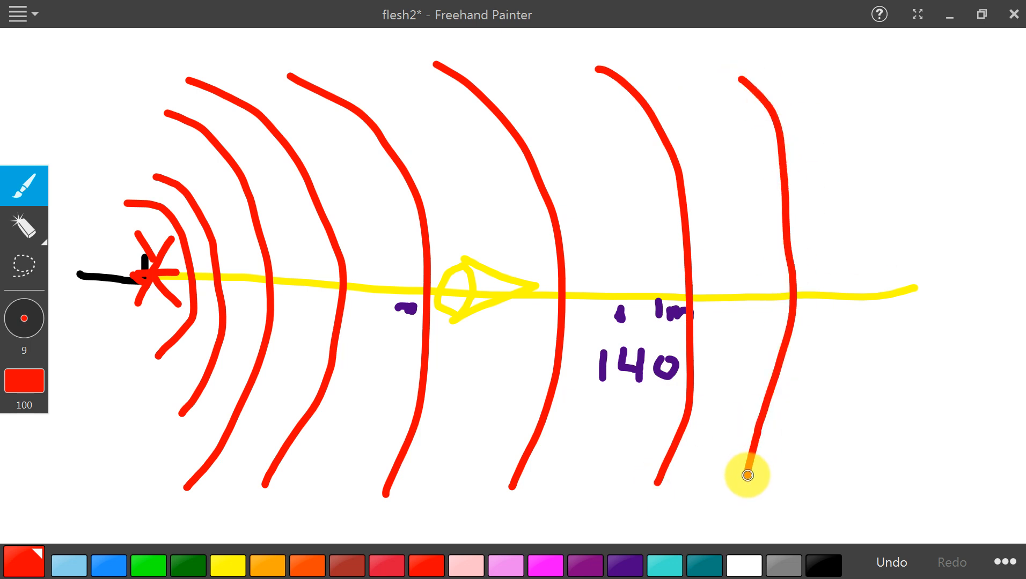
drag(747, 476, 778, 393)
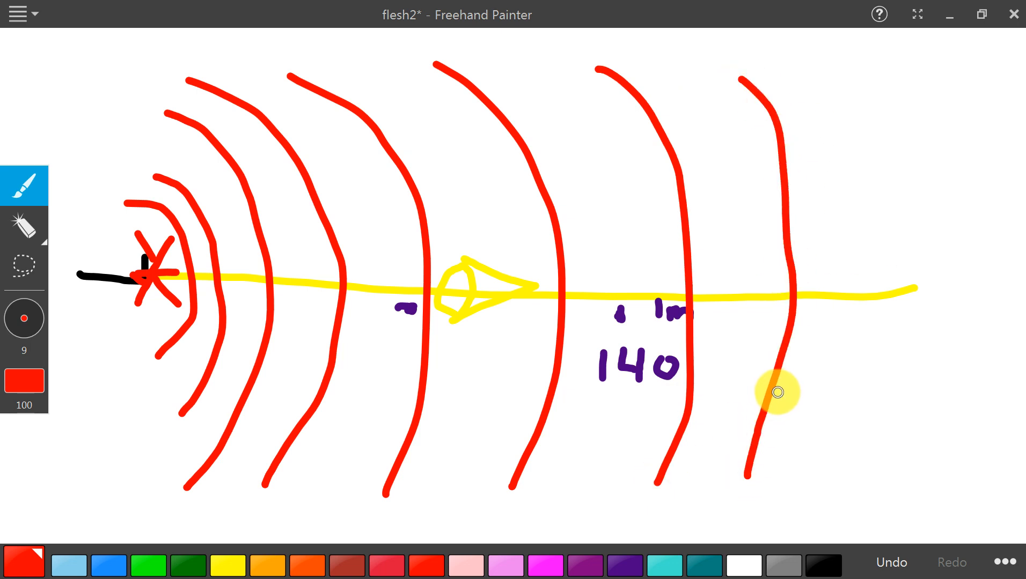
mouse_move(740, 378)
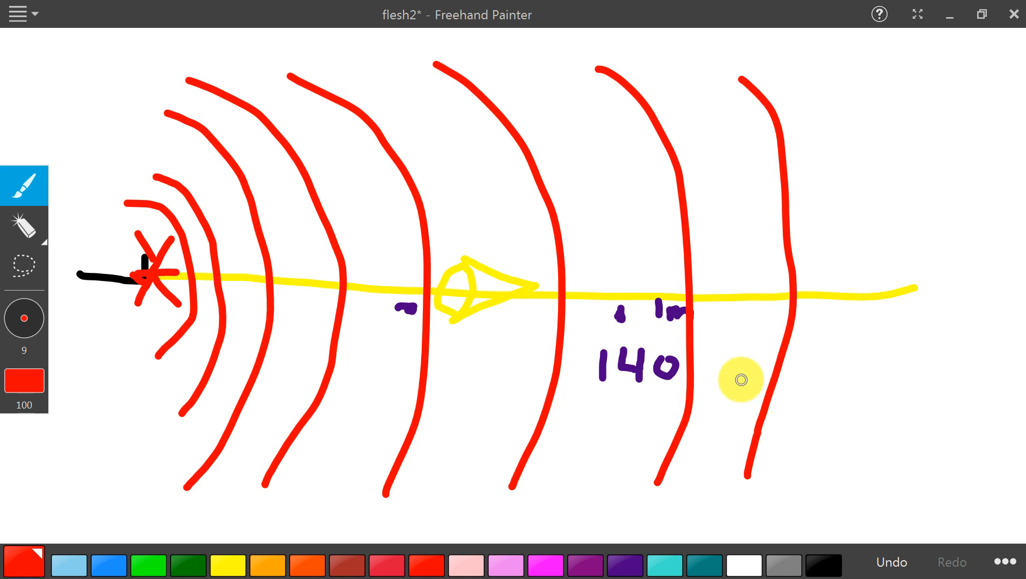
mouse_move(831, 189)
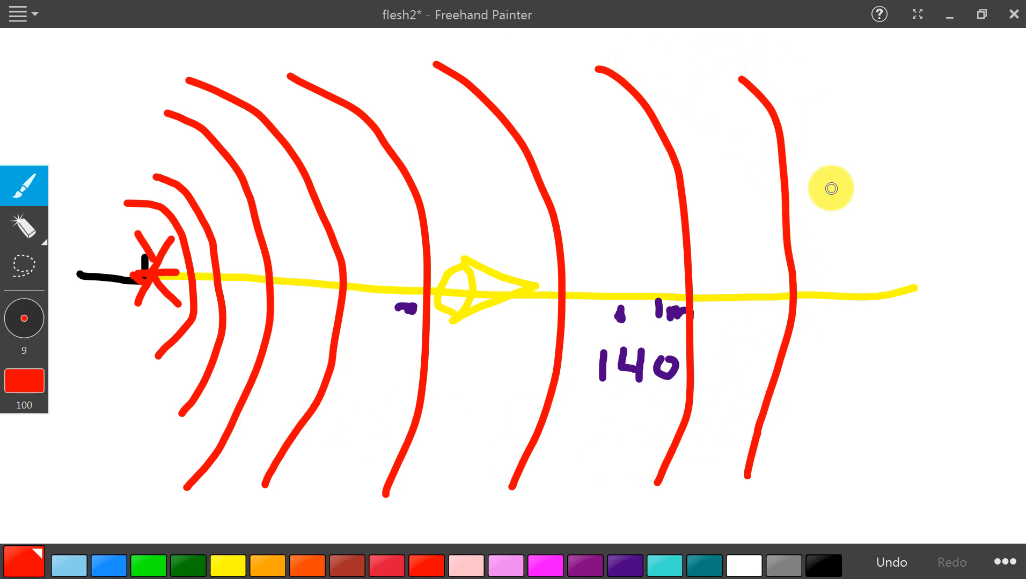
mouse_move(194, 143)
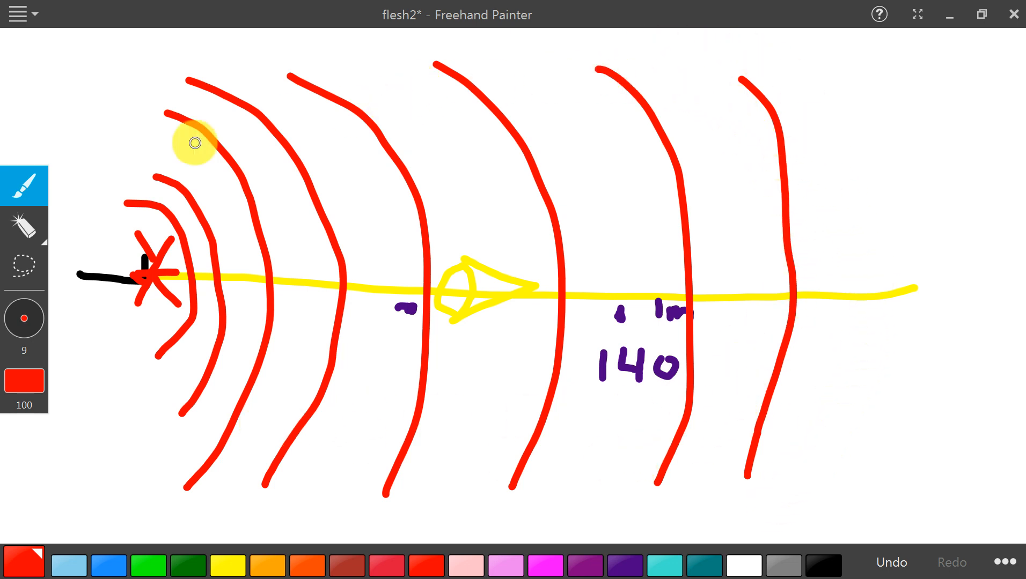
mouse_move(851, 446)
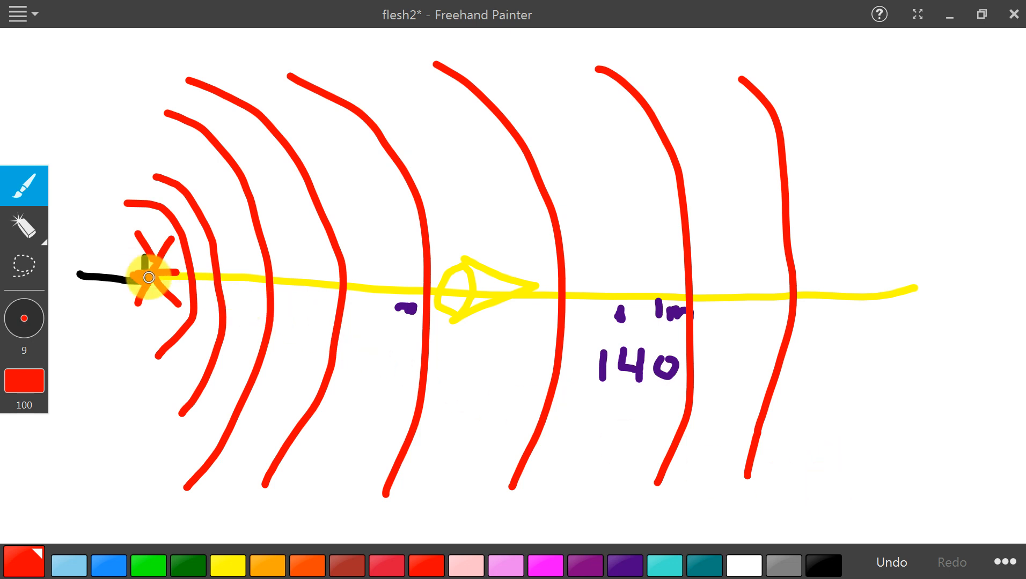
mouse_move(518, 297)
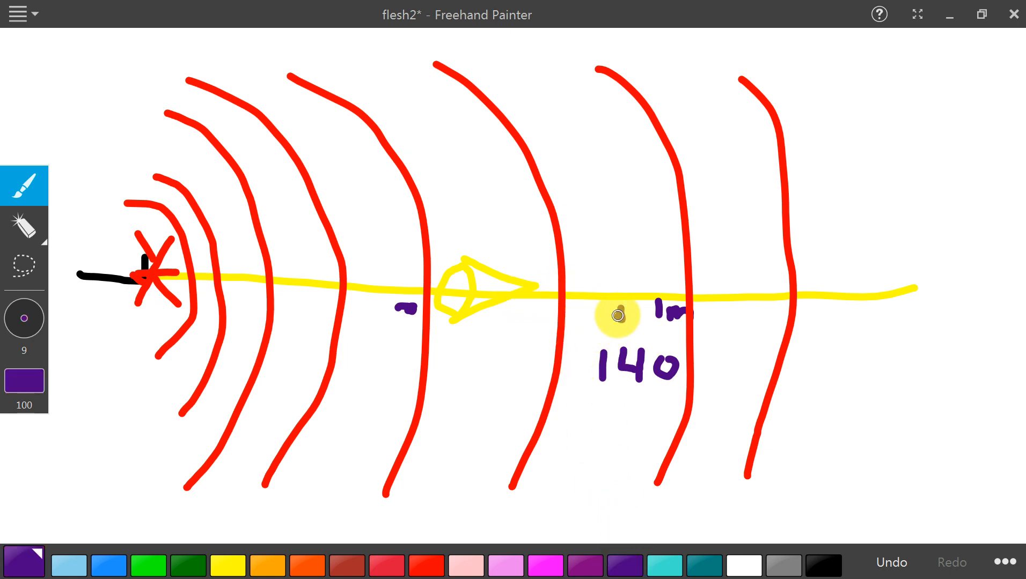
mouse_move(619, 299)
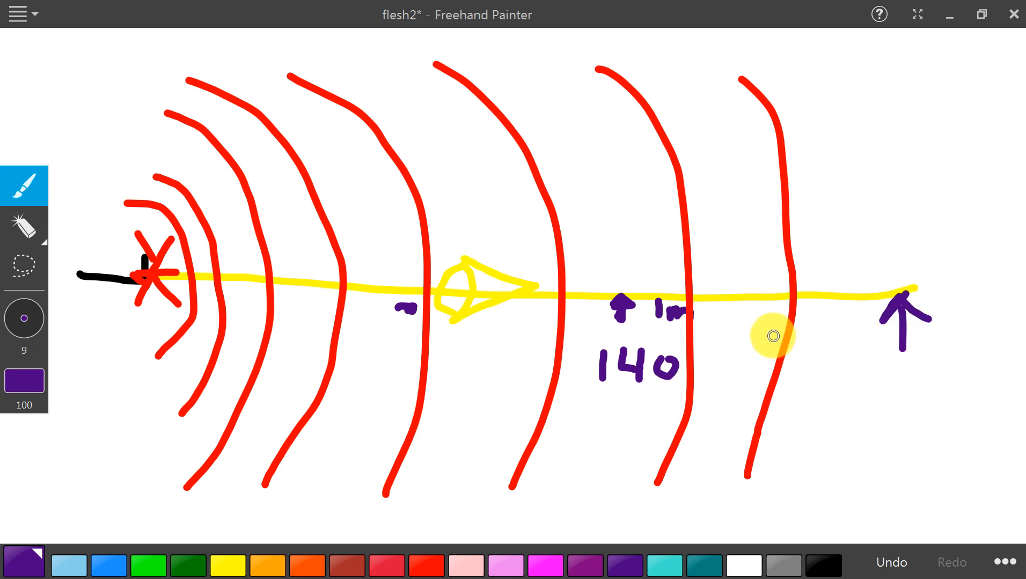
mouse_move(789, 335)
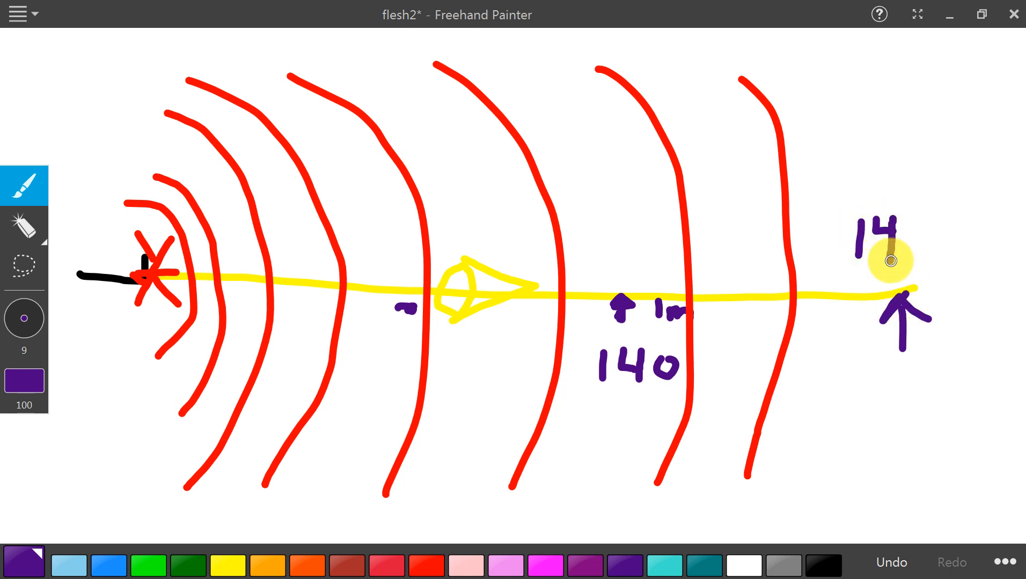
- Label the far-end arrow 140 db above and 70 db below in purple
drag(889, 260, 951, 238)
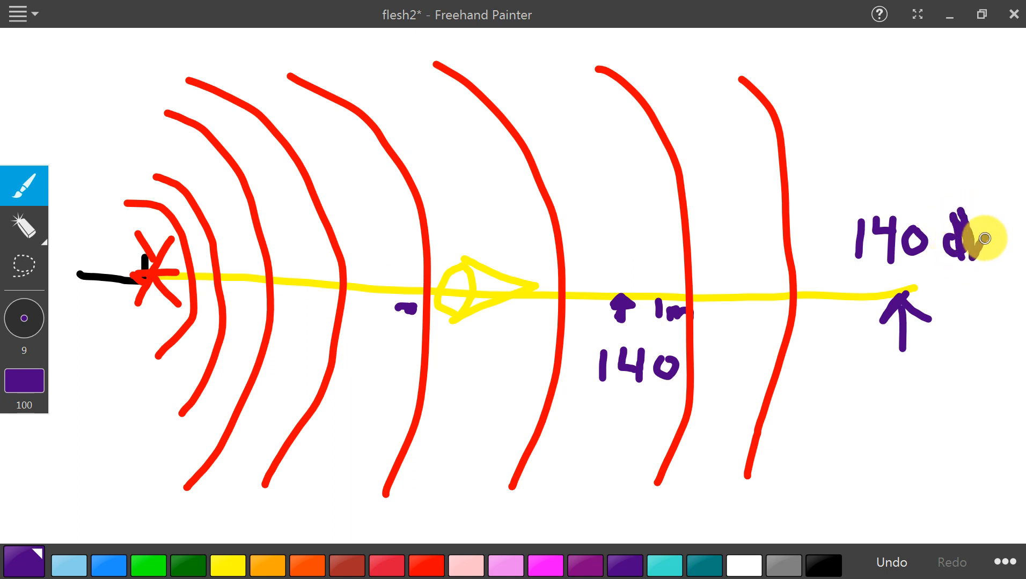
drag(974, 242, 902, 351)
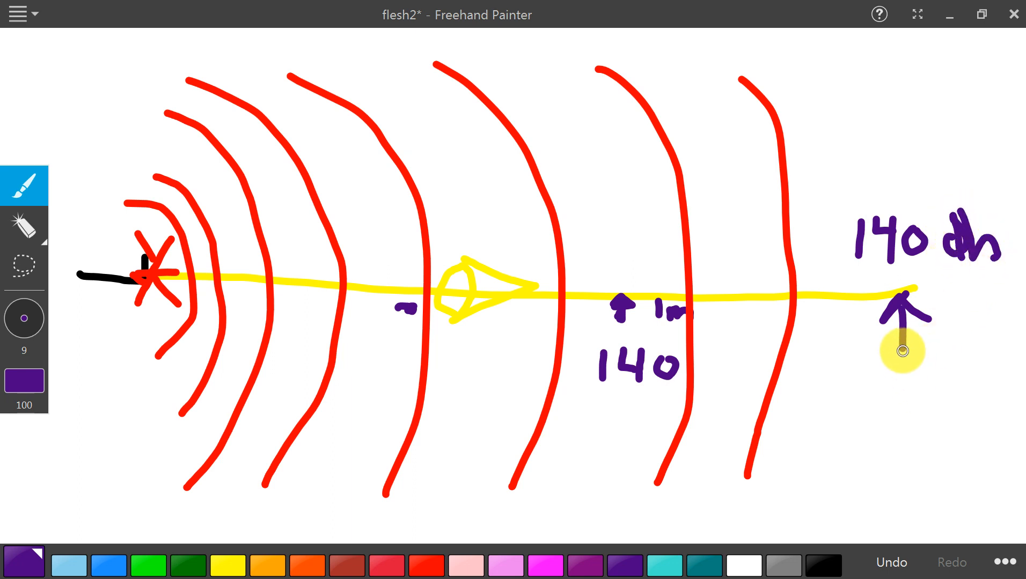
mouse_move(886, 357)
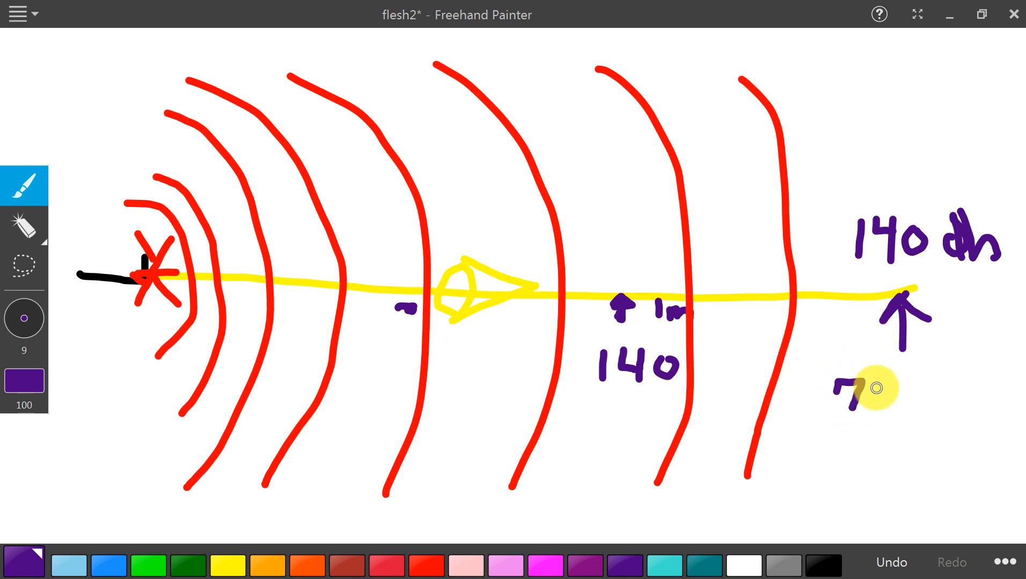
drag(870, 399, 916, 393)
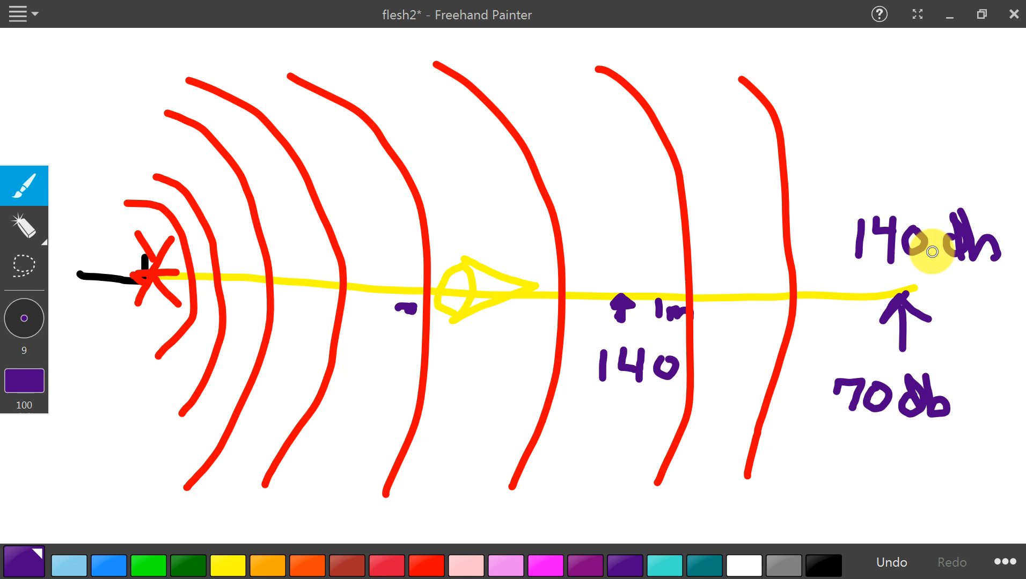
mouse_move(896, 400)
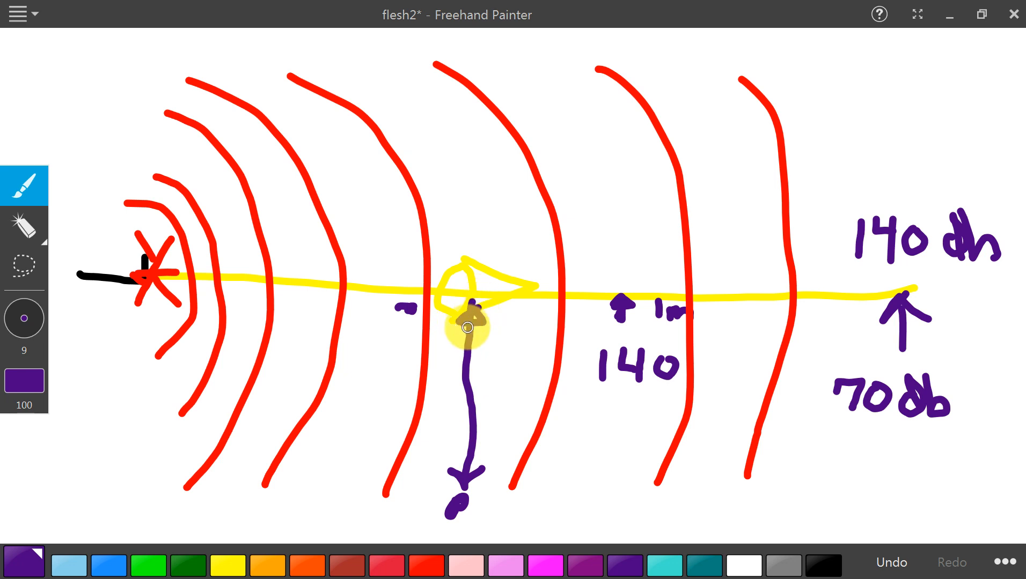
mouse_move(899, 229)
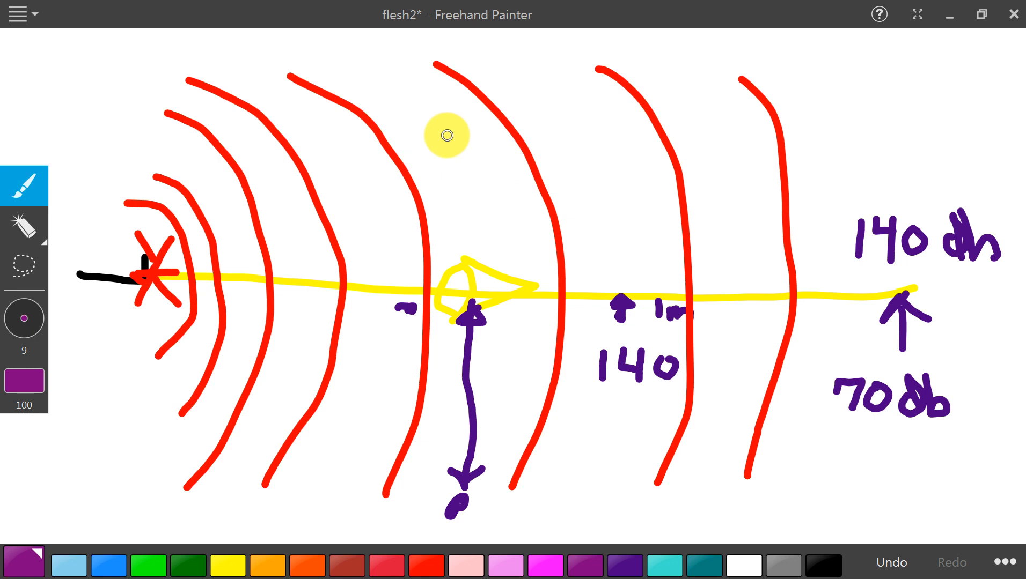
mouse_move(244, 88)
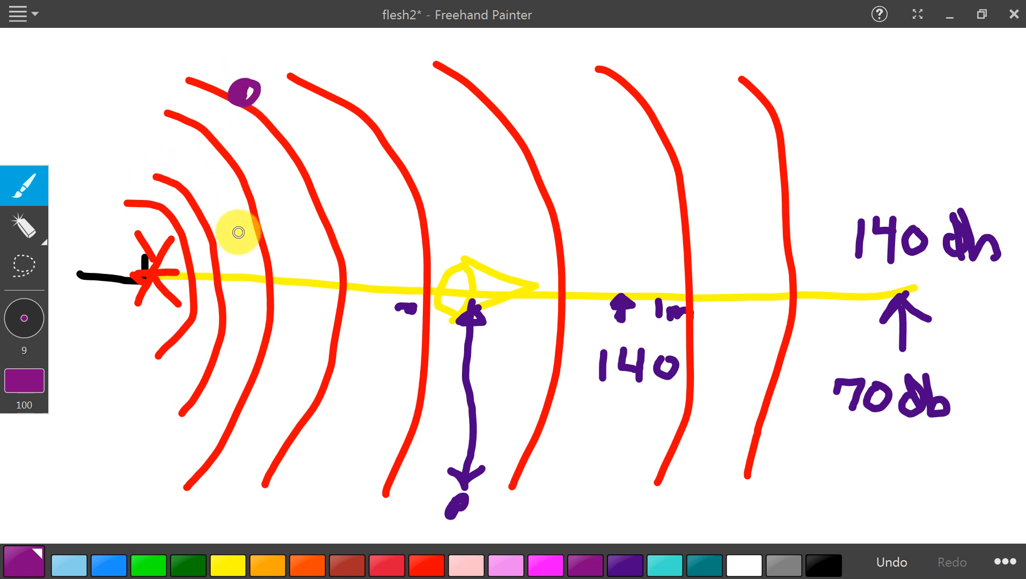
mouse_move(254, 284)
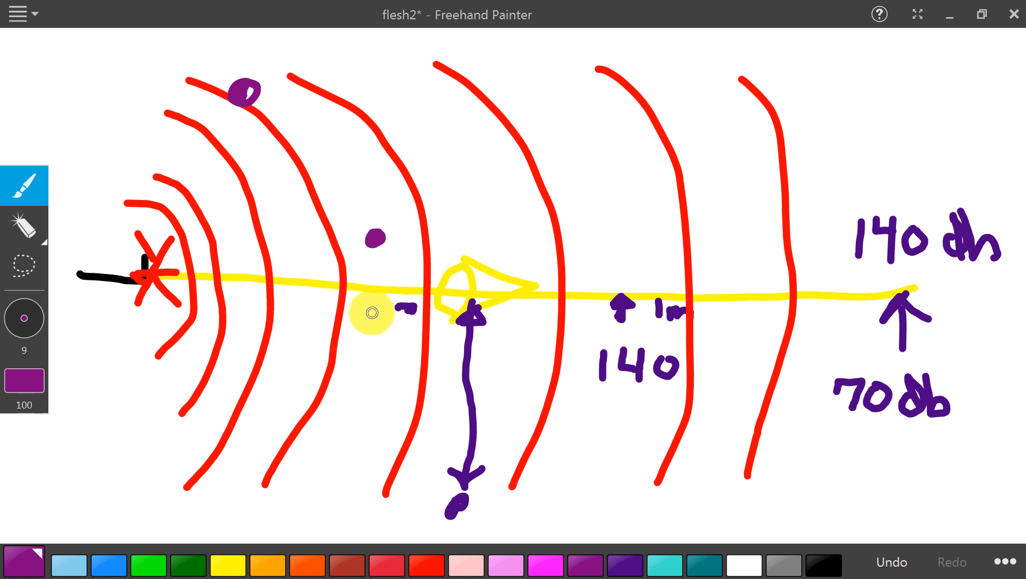
mouse_move(844, 64)
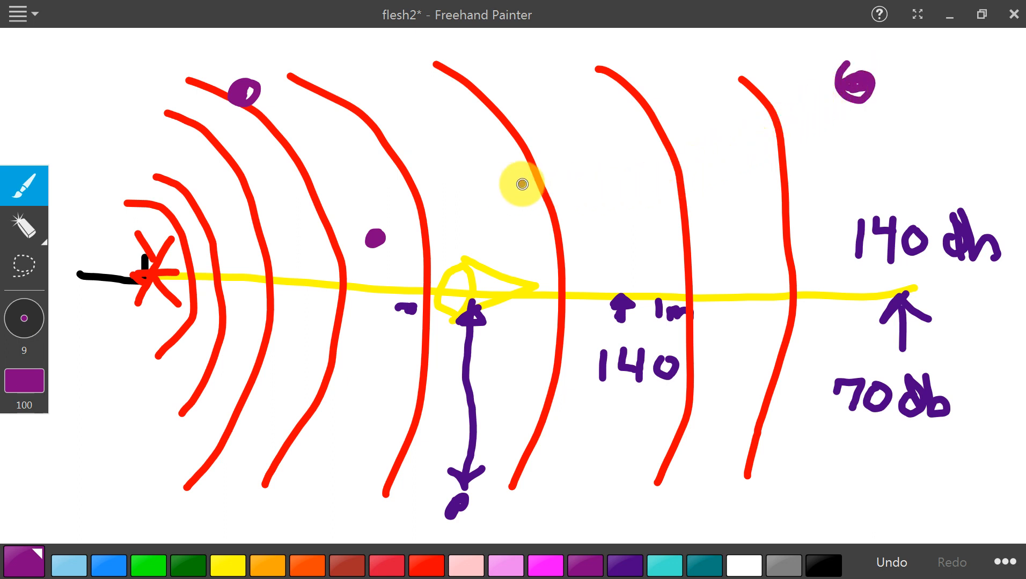
- Start writing a purple '800' above the yellow line
drag(518, 177, 556, 203)
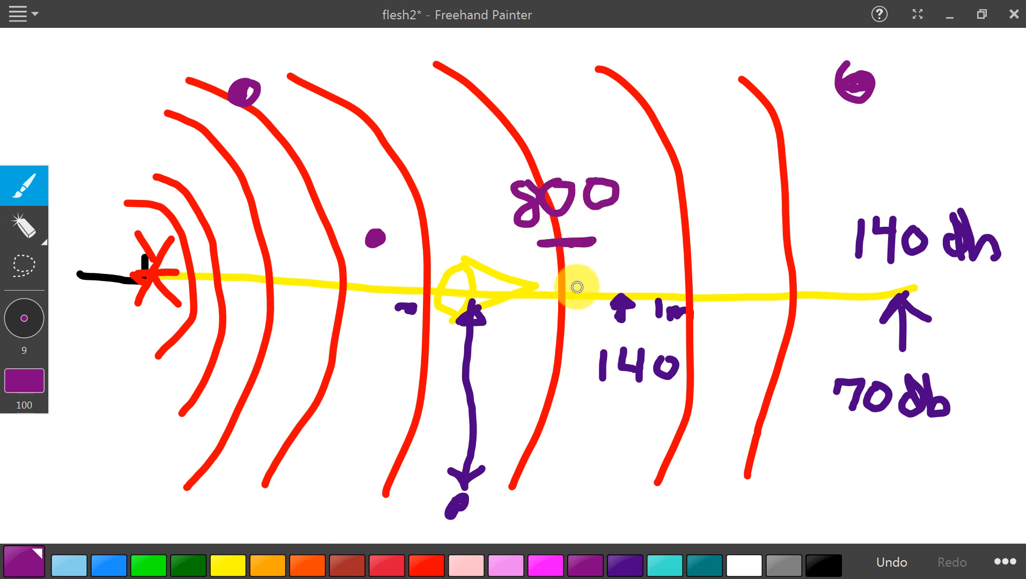
mouse_move(542, 121)
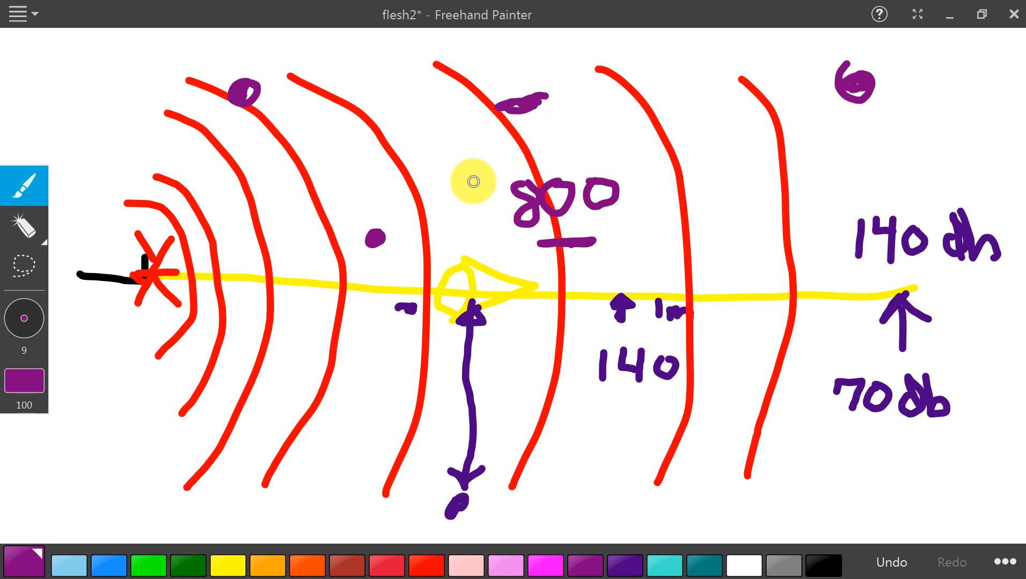
mouse_move(449, 232)
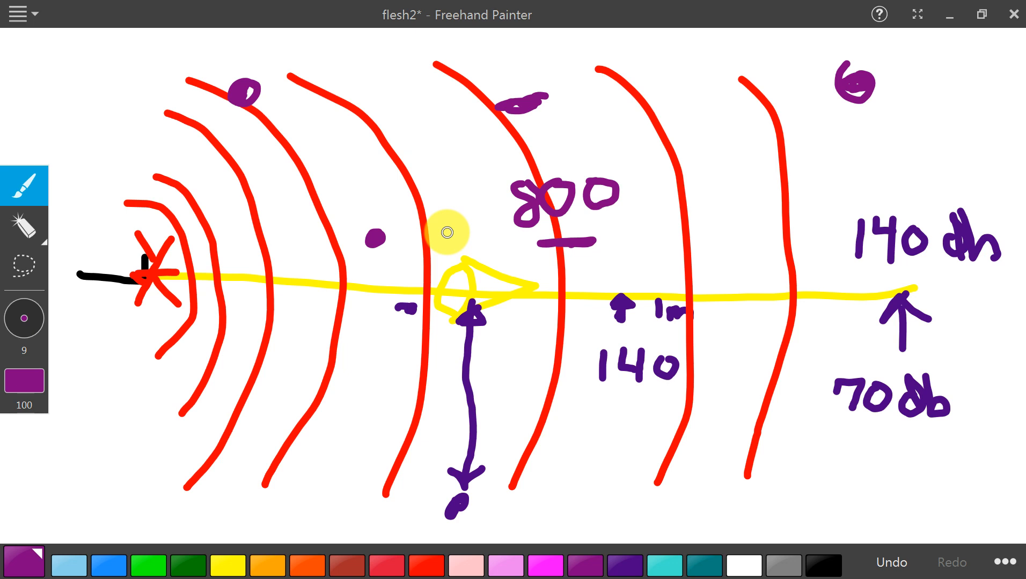
mouse_move(215, 426)
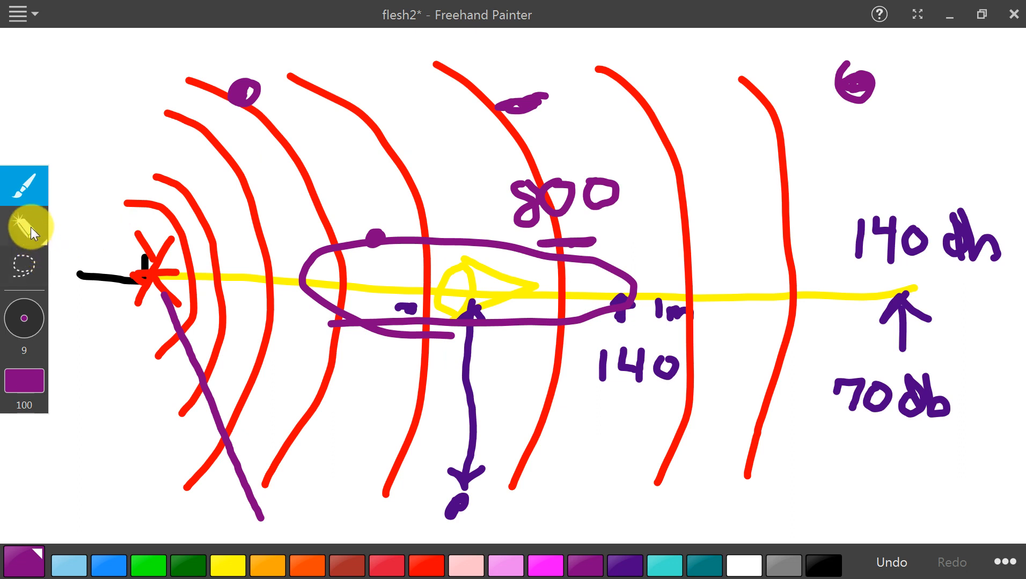
- Erase the whole sound diagram to a blank canvas and pick dark green ink
click(24, 225)
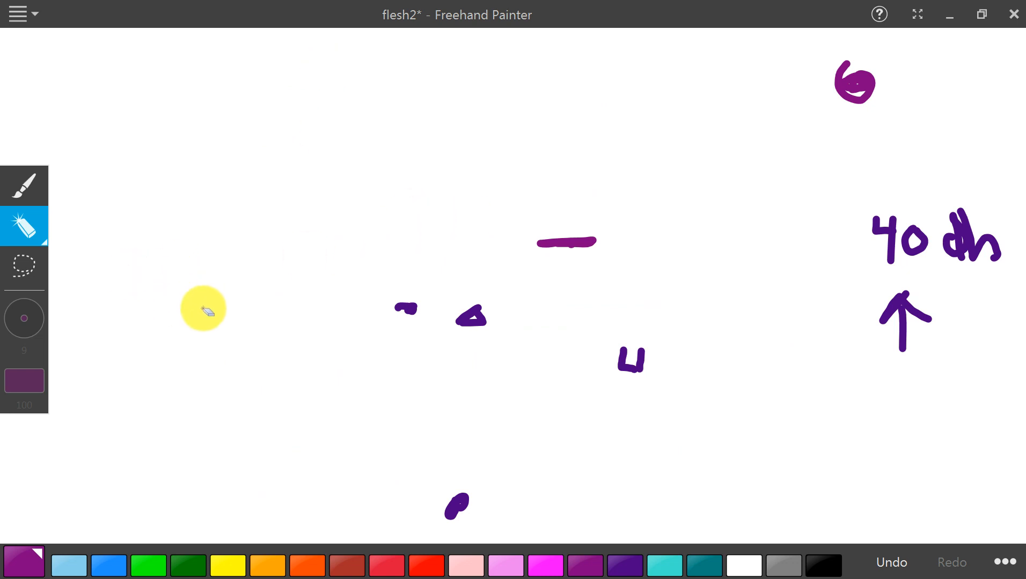
drag(202, 309, 634, 365)
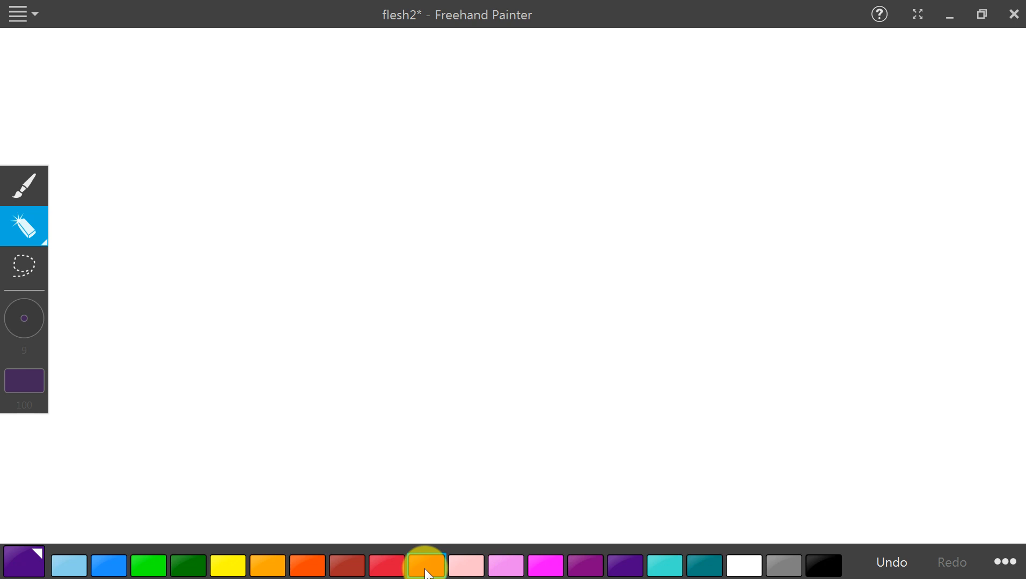
click(188, 566)
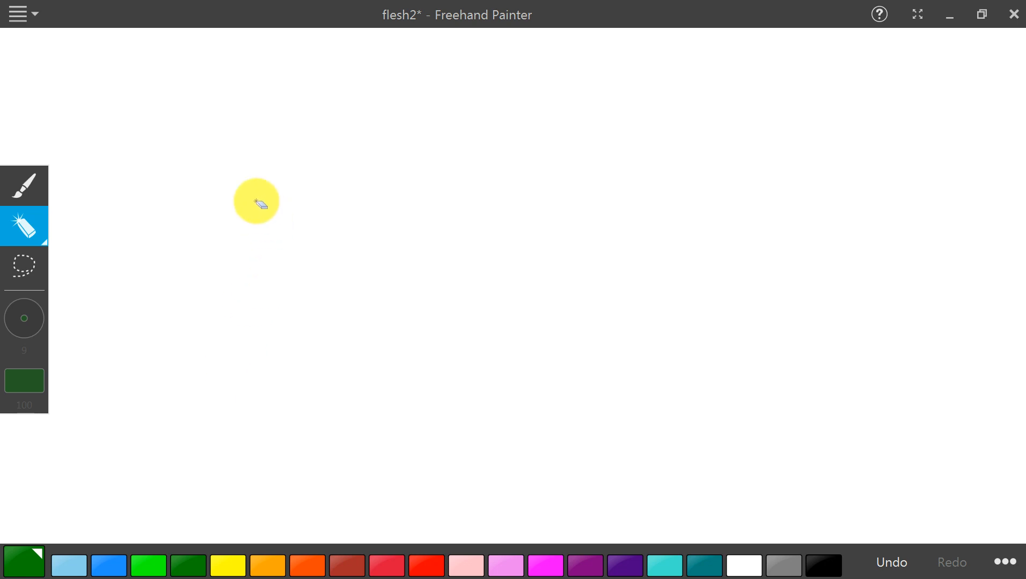
mouse_move(243, 135)
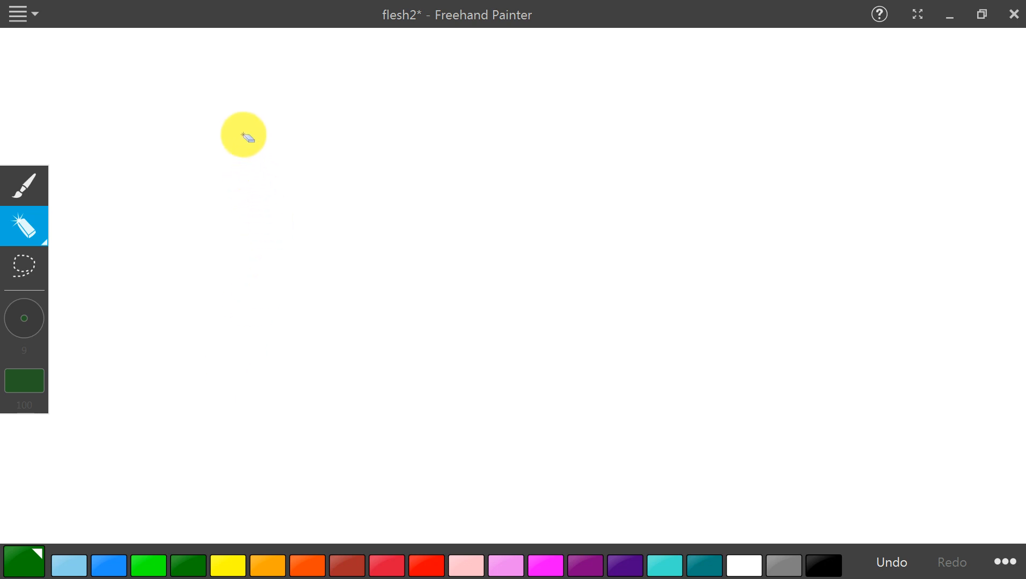
- Paint a row of dark green crack ticks across the blank canvas with the brush
click(25, 184)
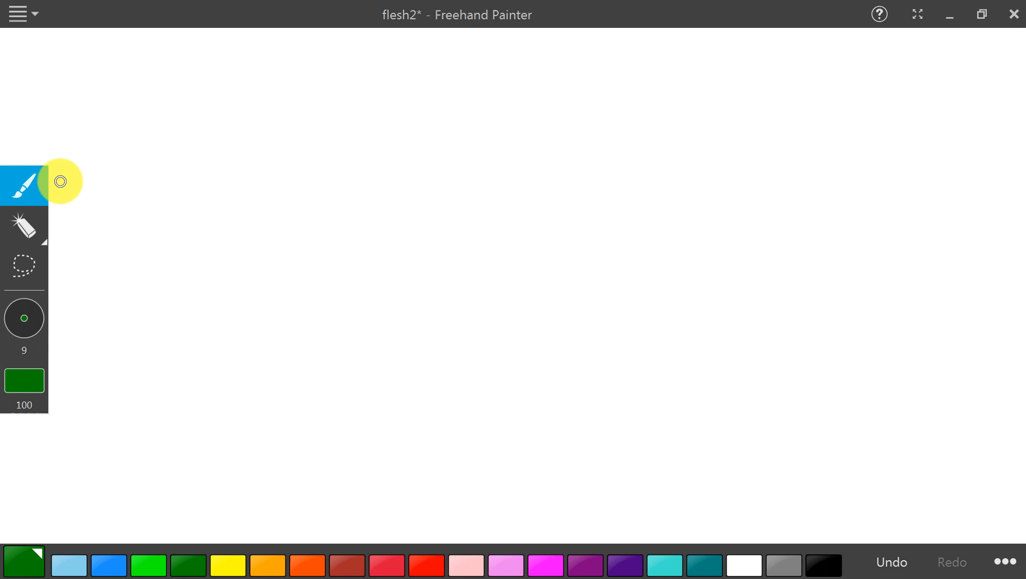
drag(267, 167, 267, 222)
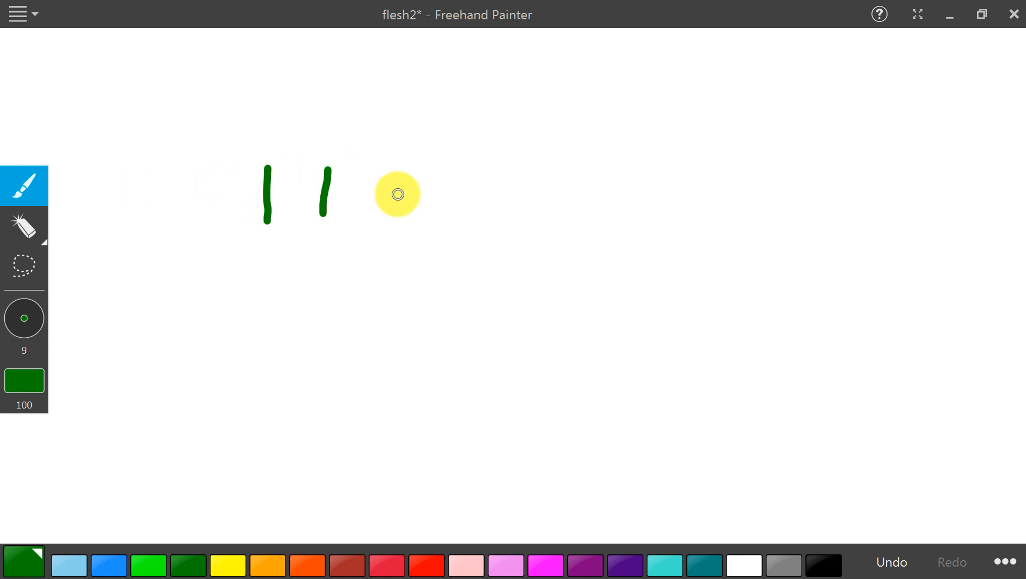
drag(369, 183, 424, 213)
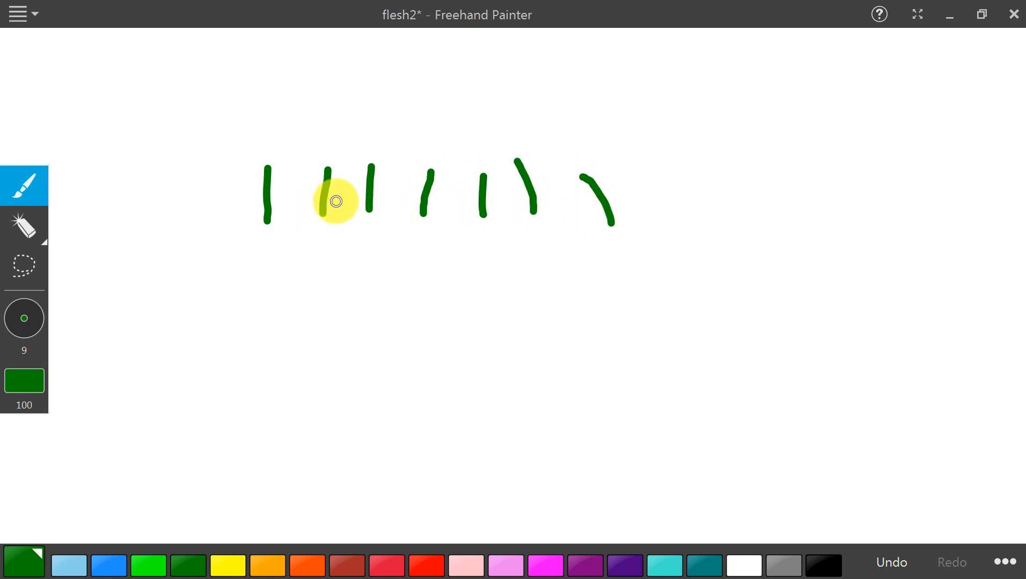
mouse_move(646, 168)
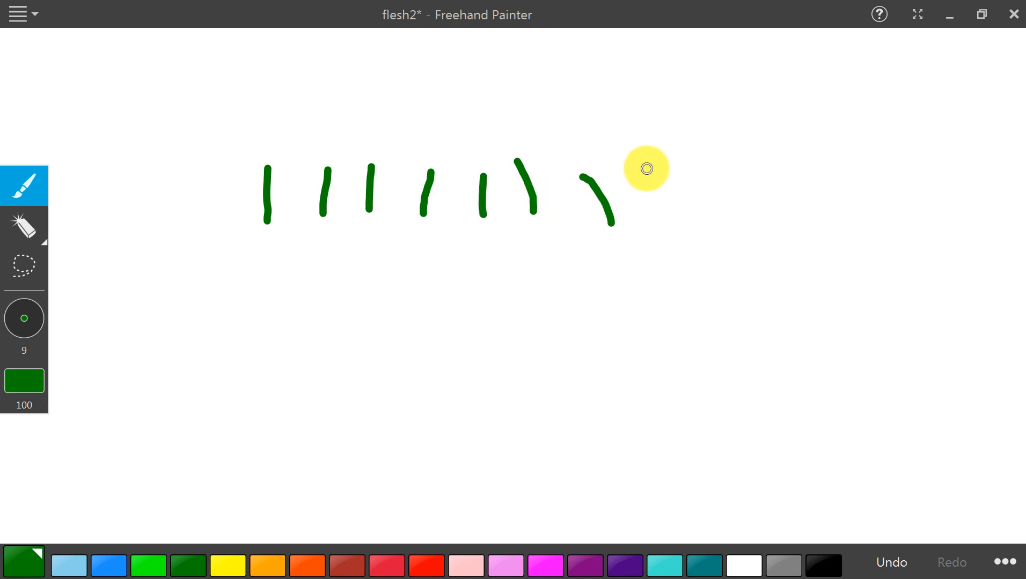
drag(645, 167, 649, 229)
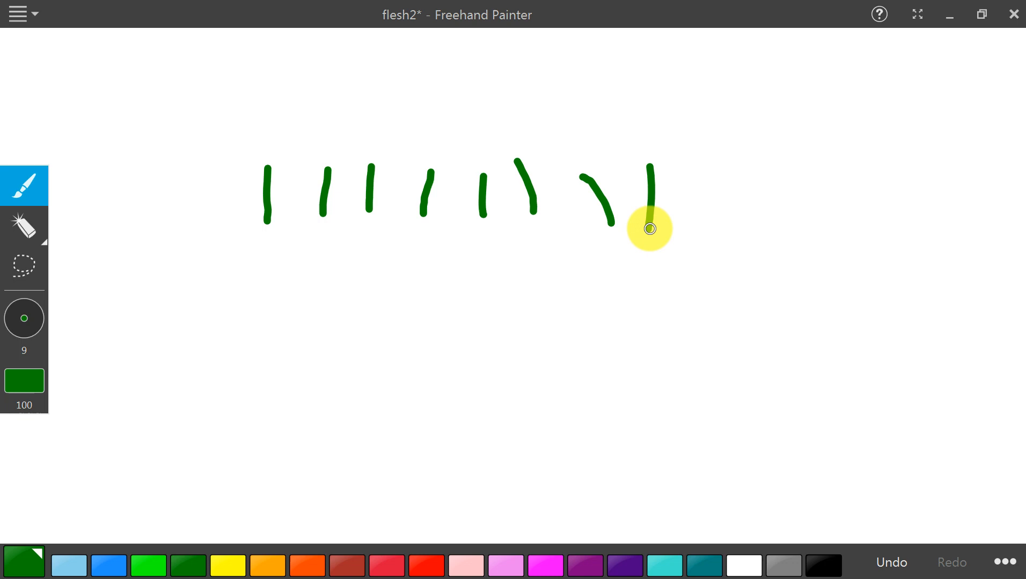
- Switch the ink to red for the muzzle-blast ticks, then to cyan
click(426, 565)
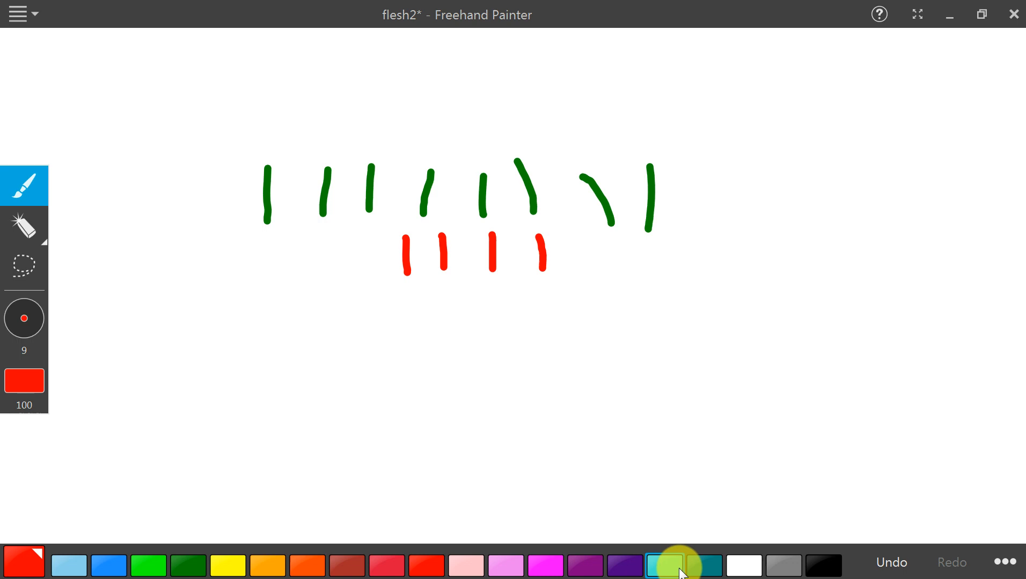
click(664, 564)
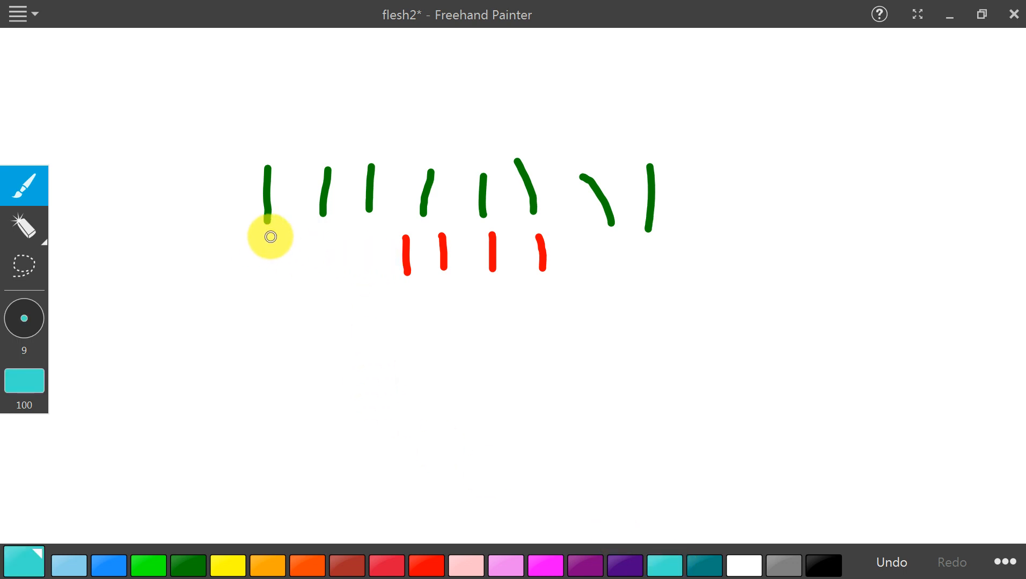
- Sketch cyan brackets under the end ticks and an oval around the middle, then erase them
drag(255, 237, 311, 236)
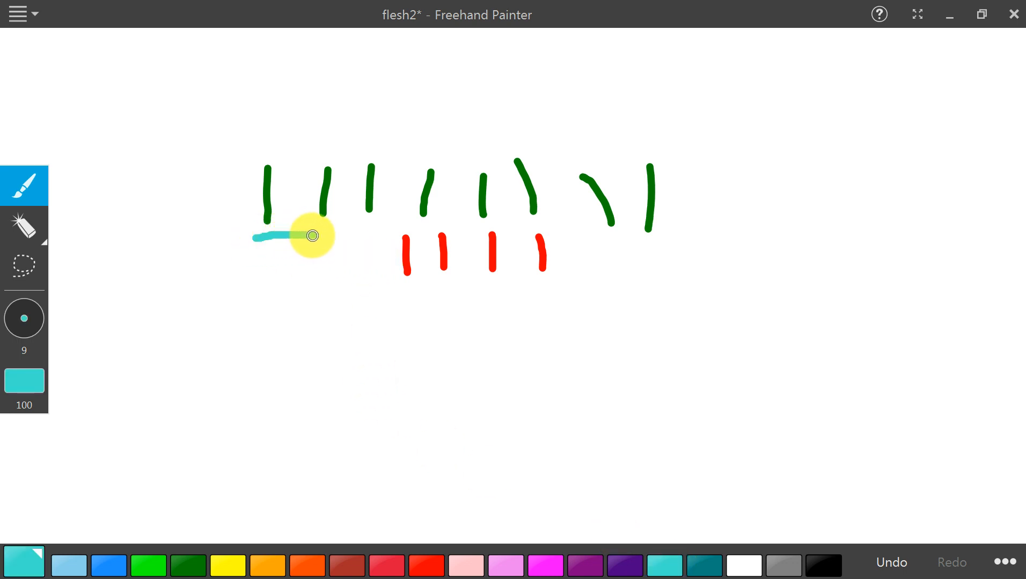
drag(311, 235, 383, 246)
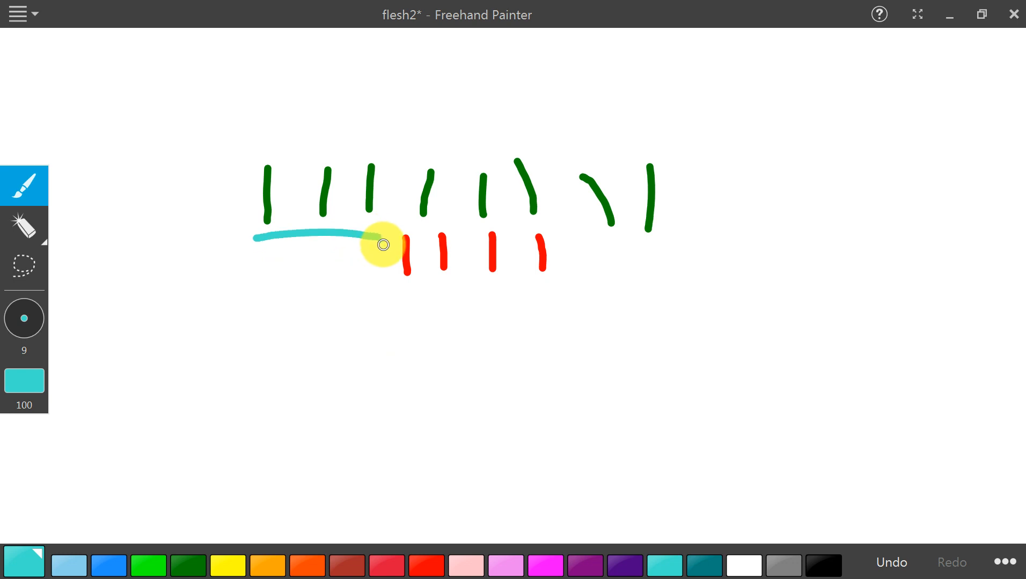
drag(383, 245, 471, 137)
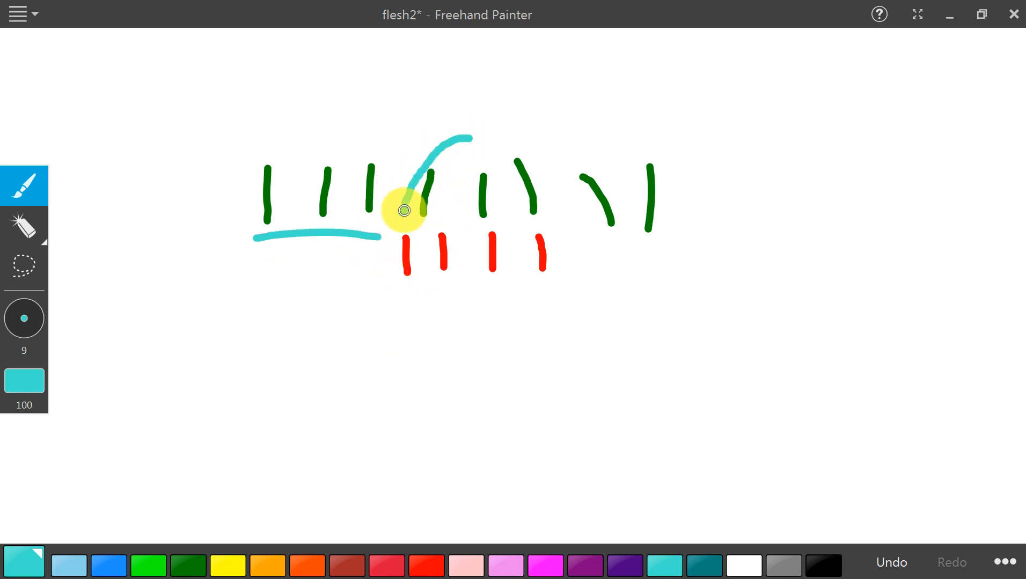
drag(402, 210, 596, 242)
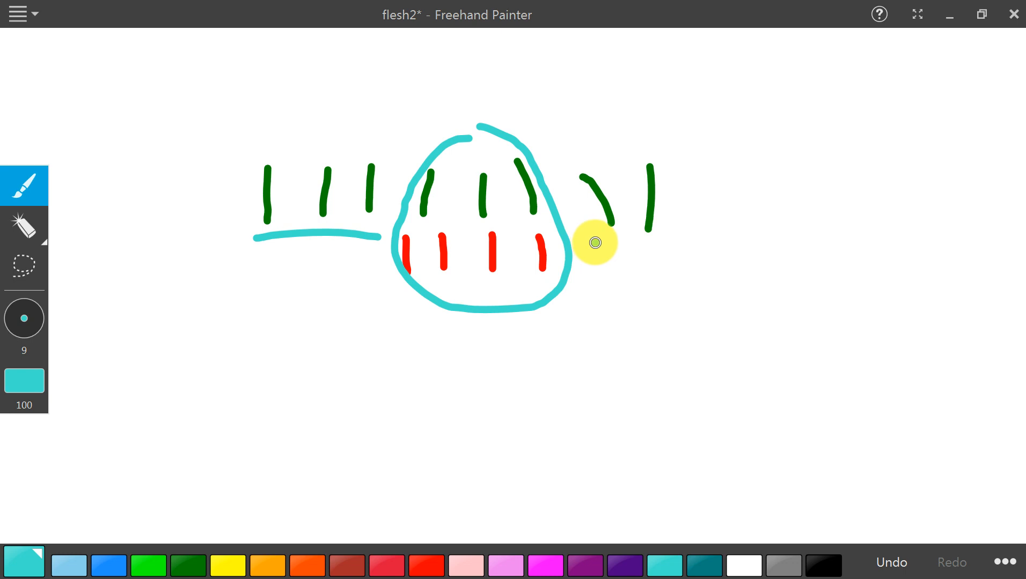
drag(594, 242, 703, 246)
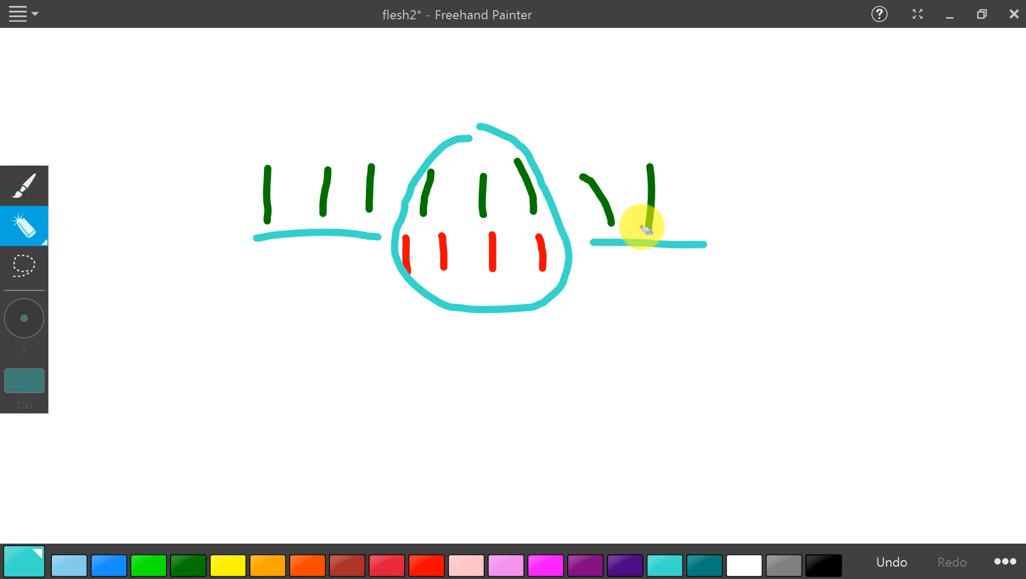
drag(634, 229, 359, 242)
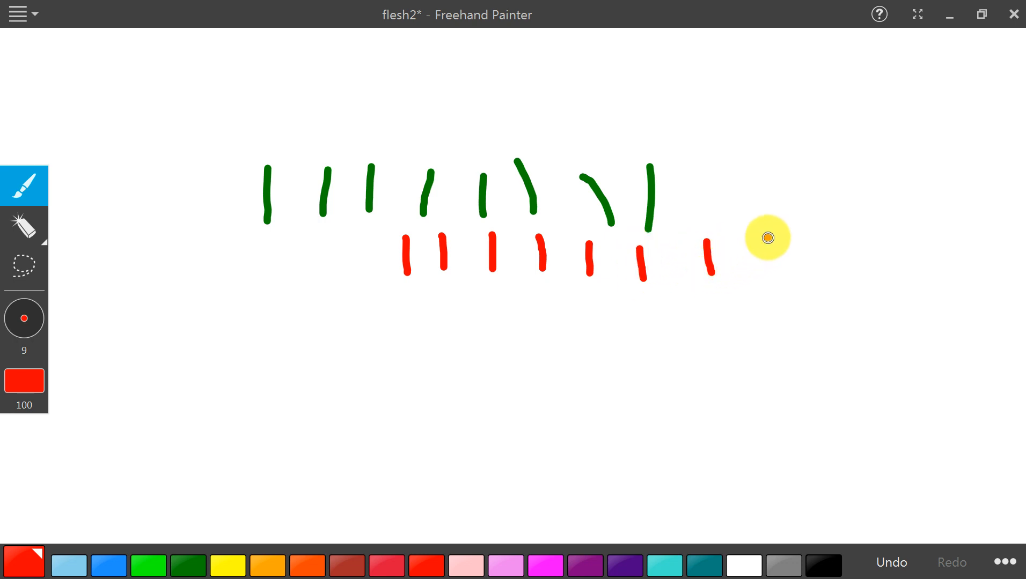
- Add an eighth red tick, then cyan brackets under left green and right red ticks and a cyan oval around the middle
drag(768, 235, 771, 284)
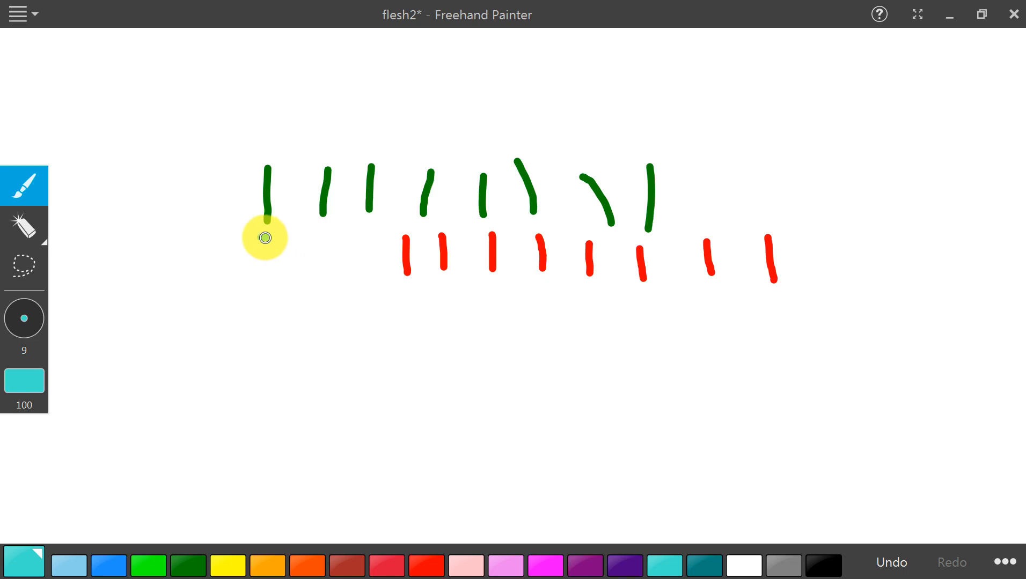
drag(264, 237, 376, 237)
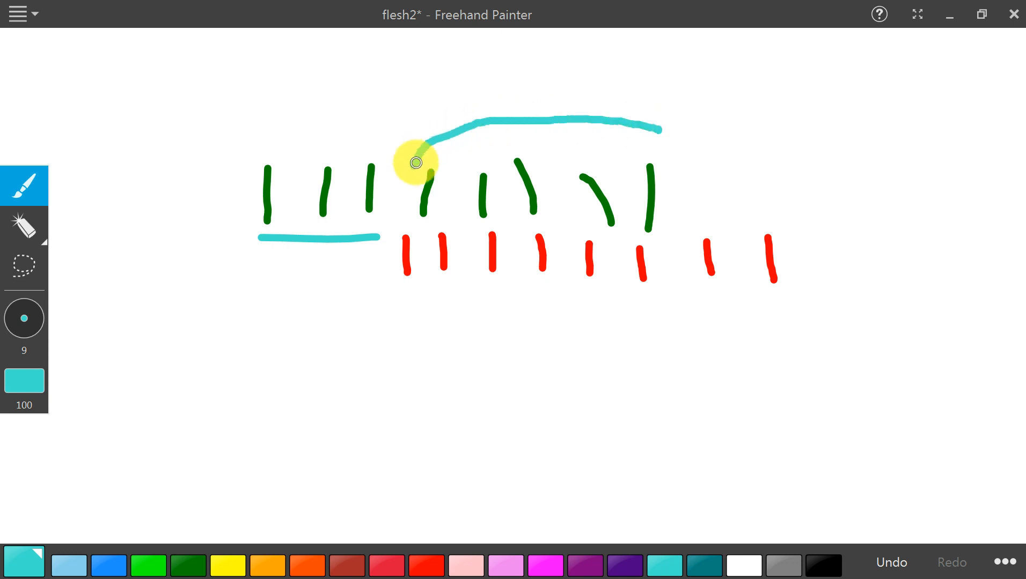
drag(416, 162, 651, 115)
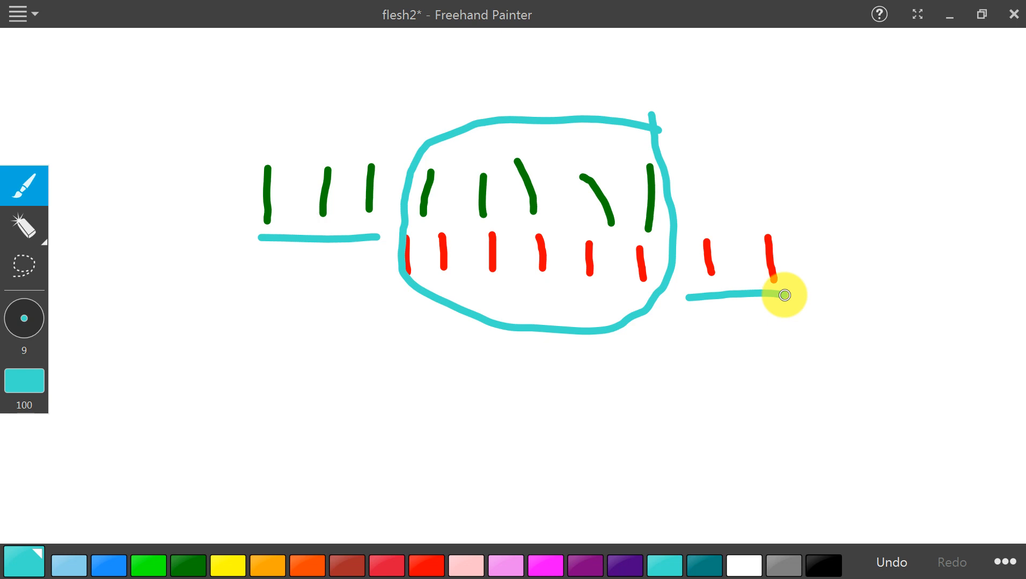
drag(783, 295, 714, 271)
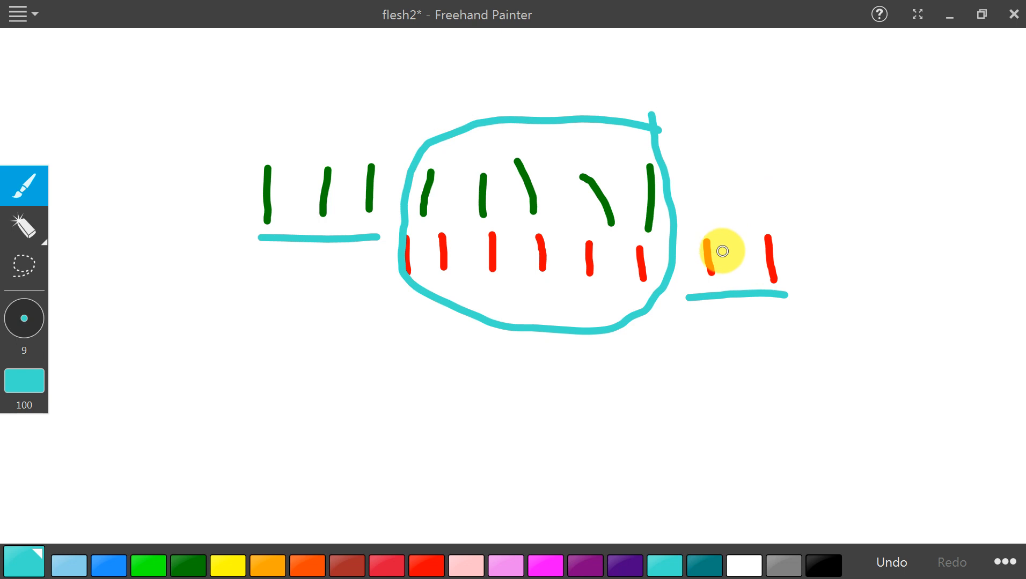
mouse_move(728, 249)
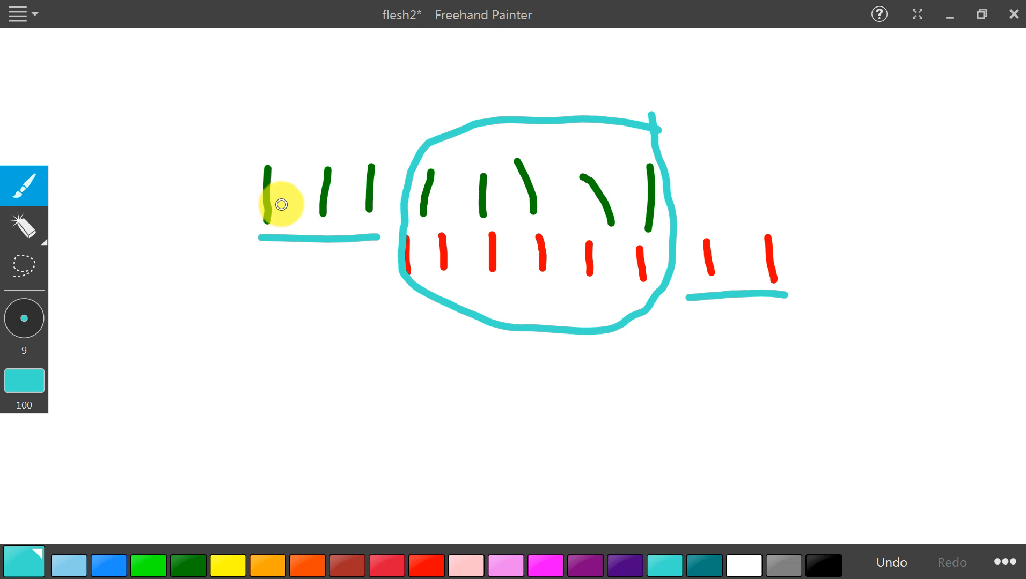
mouse_move(315, 195)
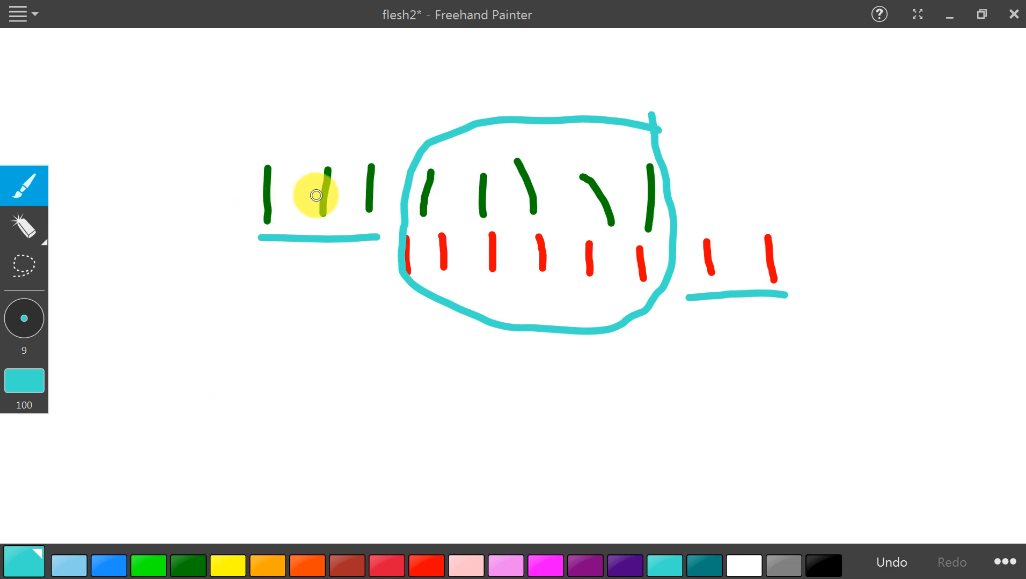
mouse_move(562, 249)
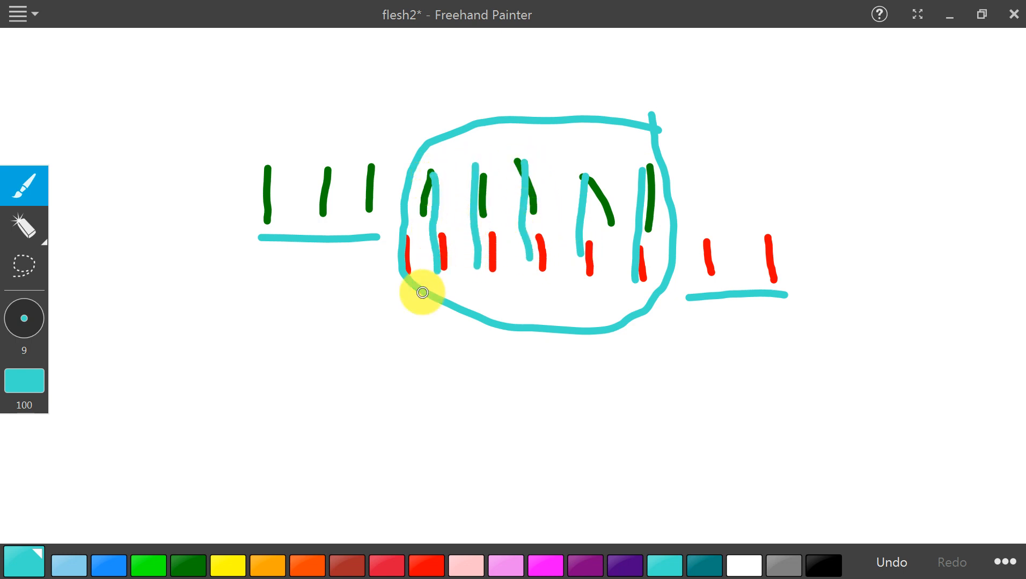
mouse_move(537, 412)
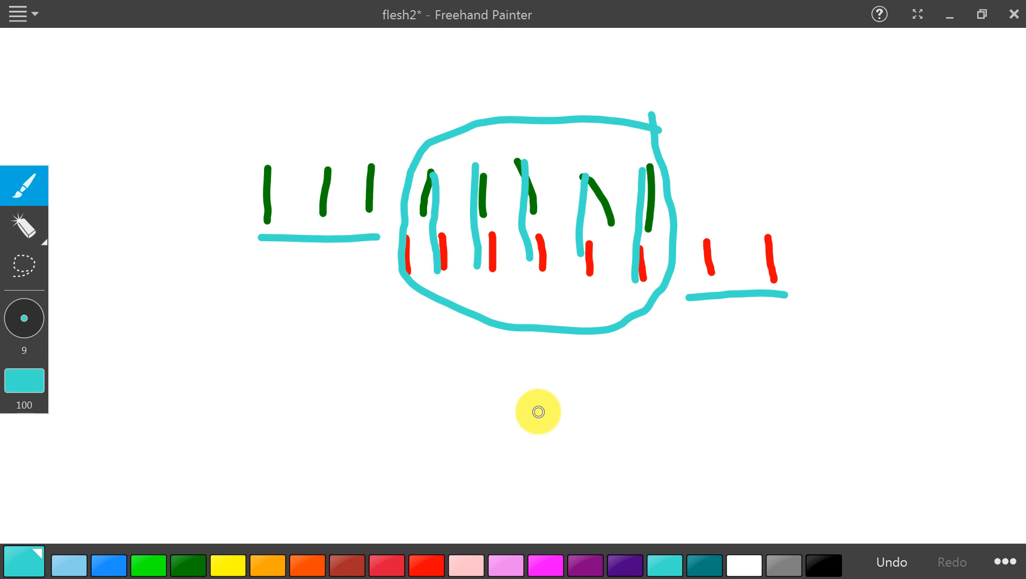
- Draw purple echo ticks along the bottom of the cyan oval
click(427, 563)
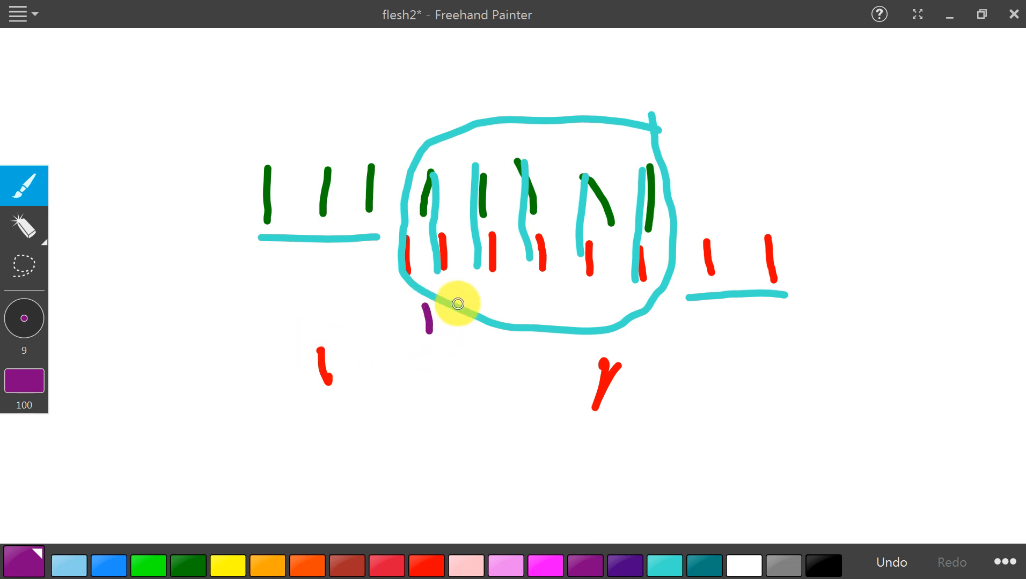
drag(428, 317, 808, 288)
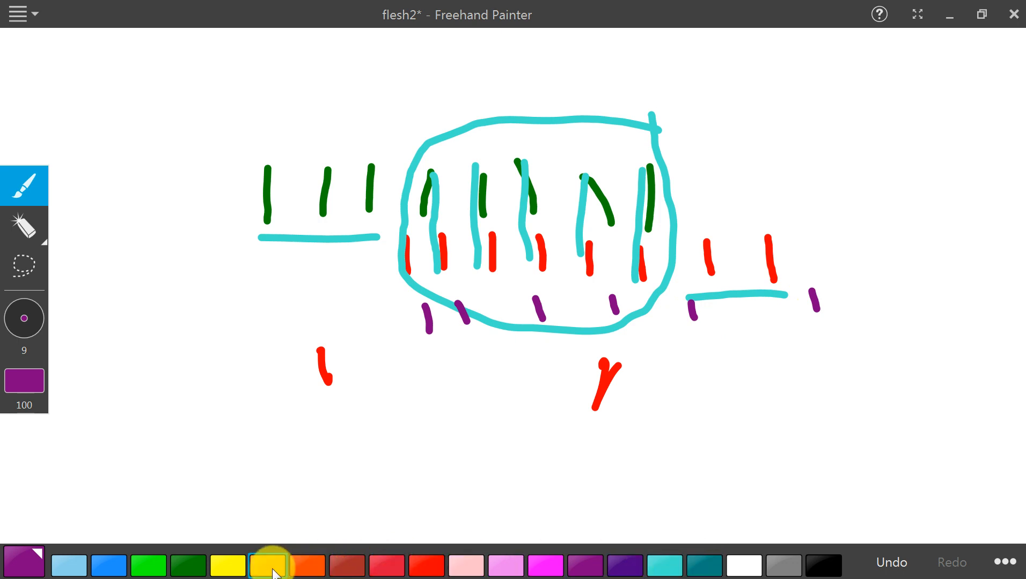
- Add dark green echo ticks among the purple ones toward the right bracket
click(188, 565)
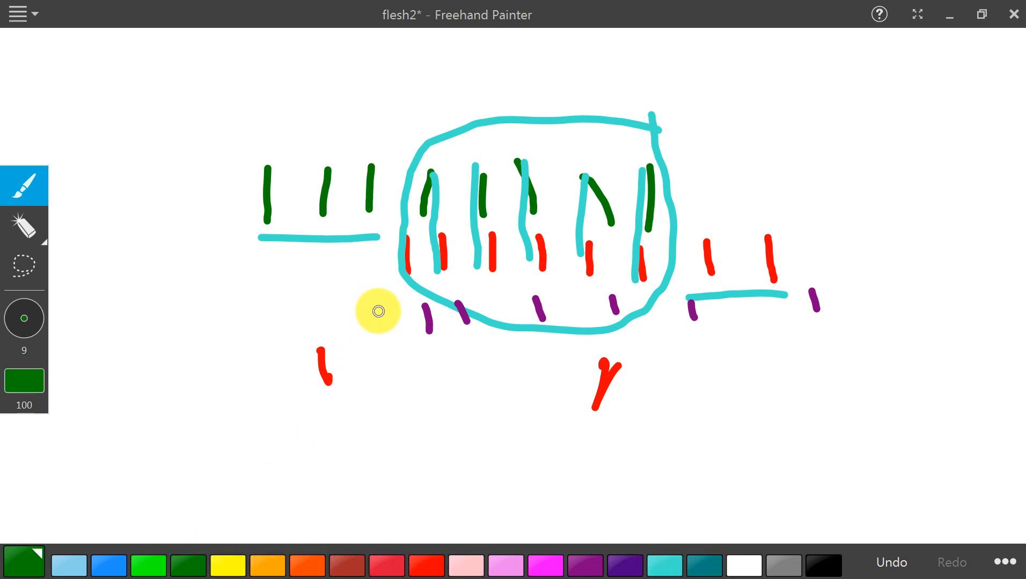
drag(377, 321, 503, 321)
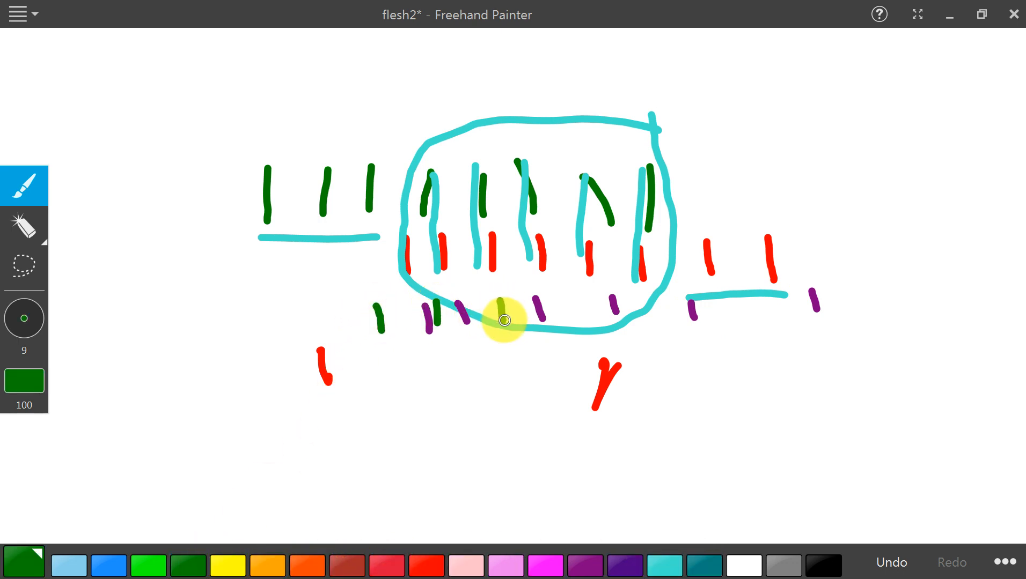
drag(504, 321, 791, 304)
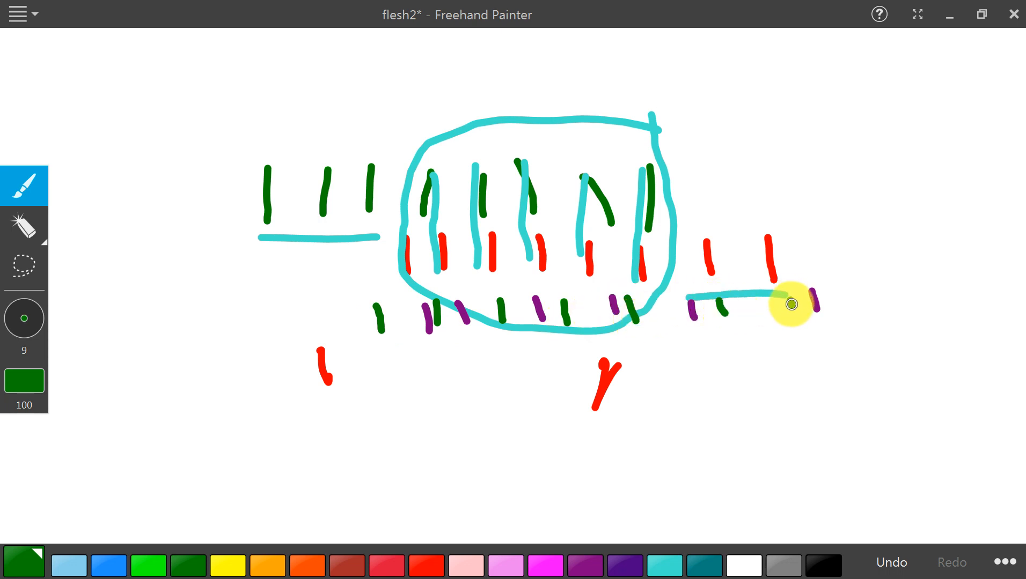